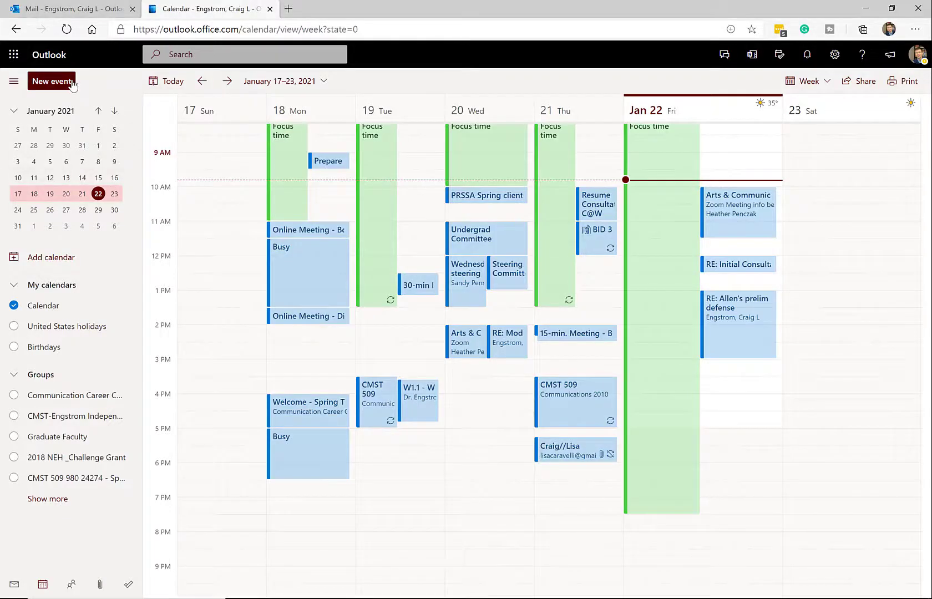
Start a new event, view availability, and look up a required attendee starting 'kar'
click(51, 81)
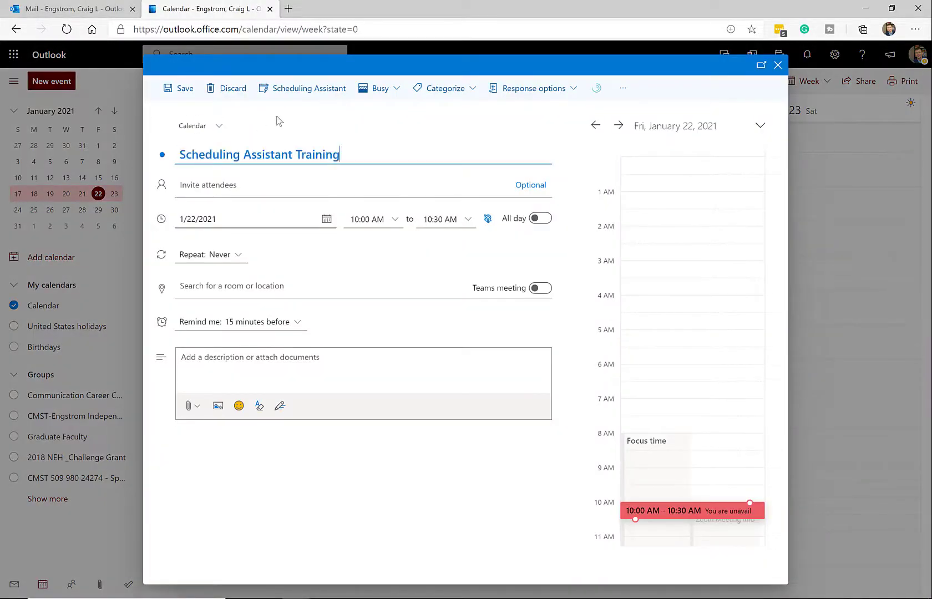
click(308, 88)
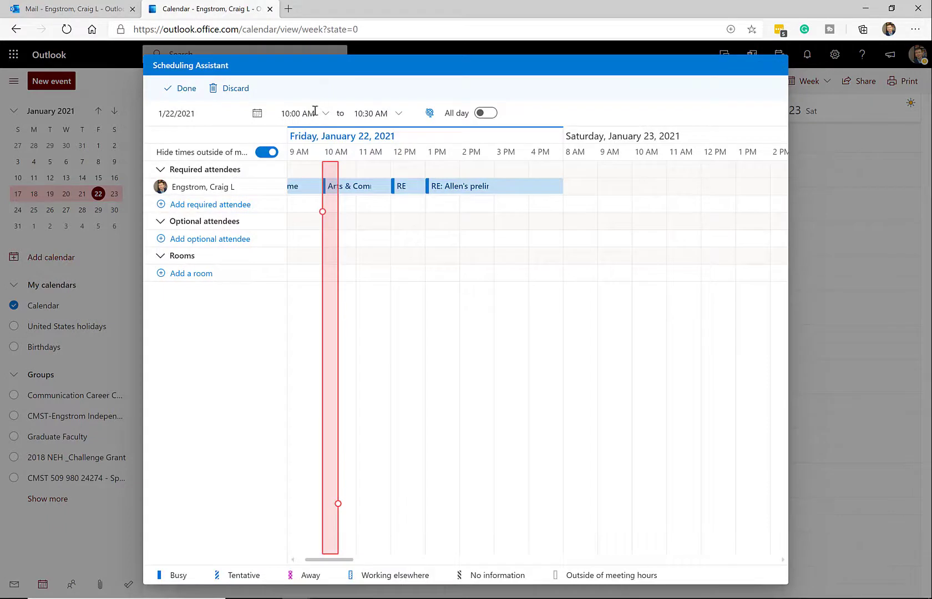
click(210, 204)
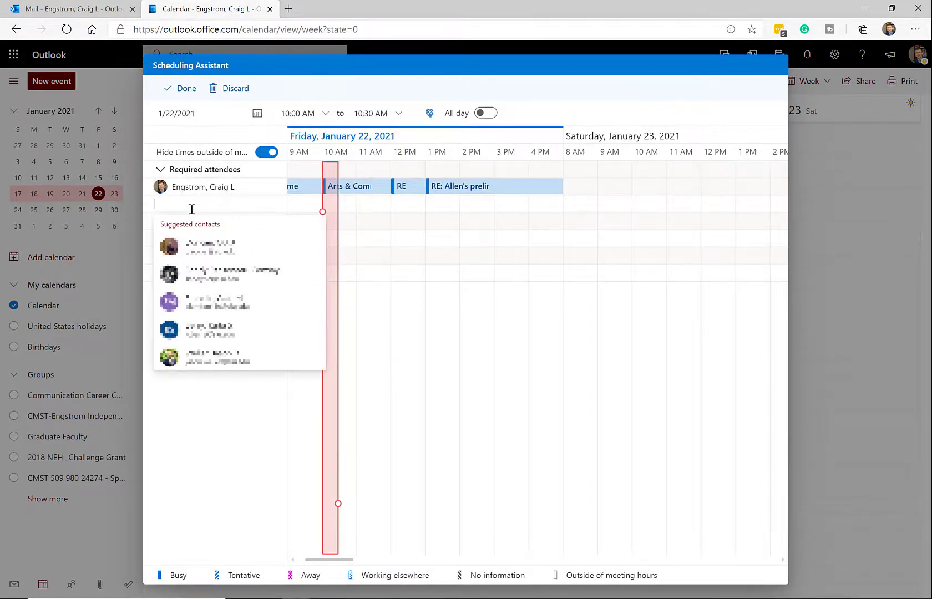
text(kar)
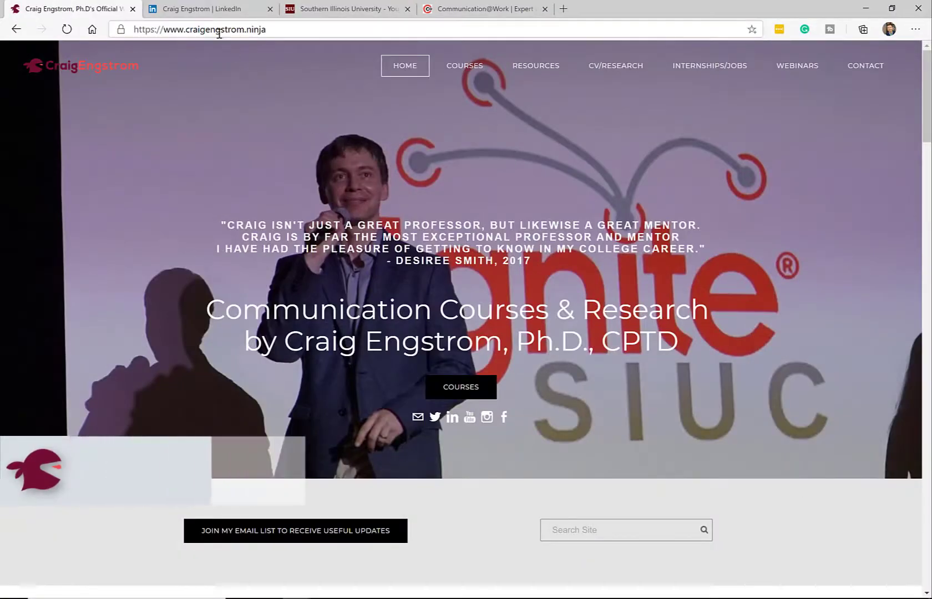
Switch from the personal website to the LinkedIn profile, then the SIU Carbondale homepage
click(205, 9)
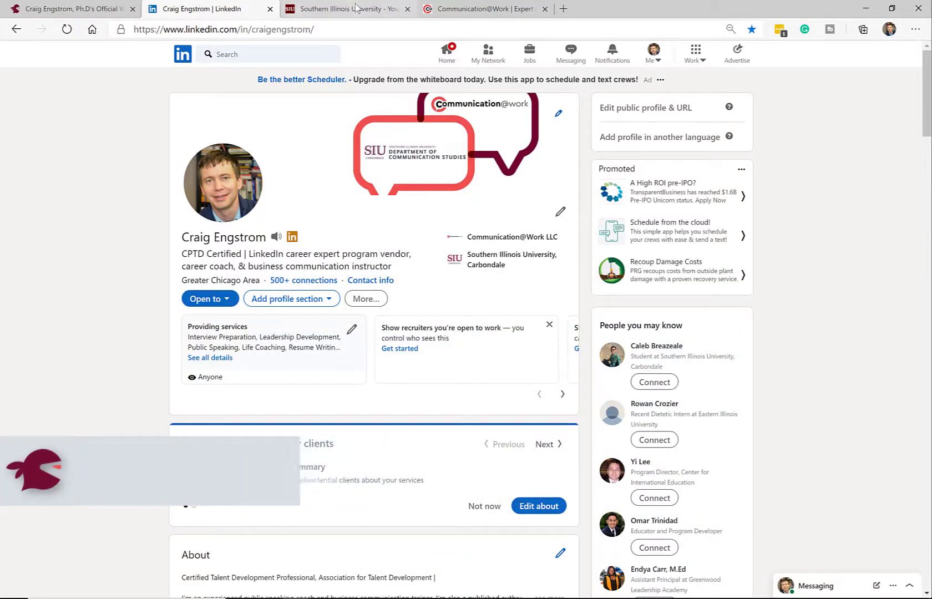
click(345, 9)
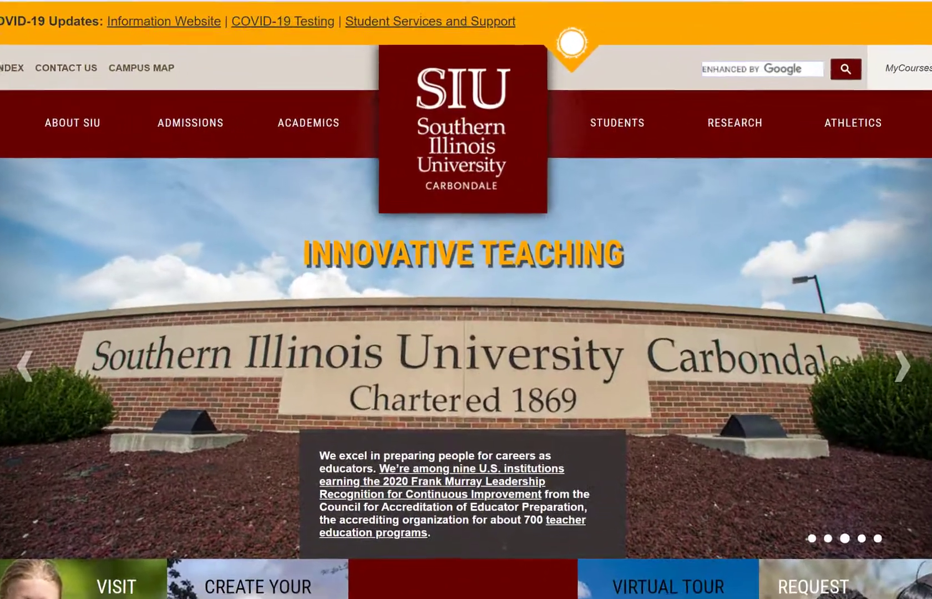
scroll(down, 3)
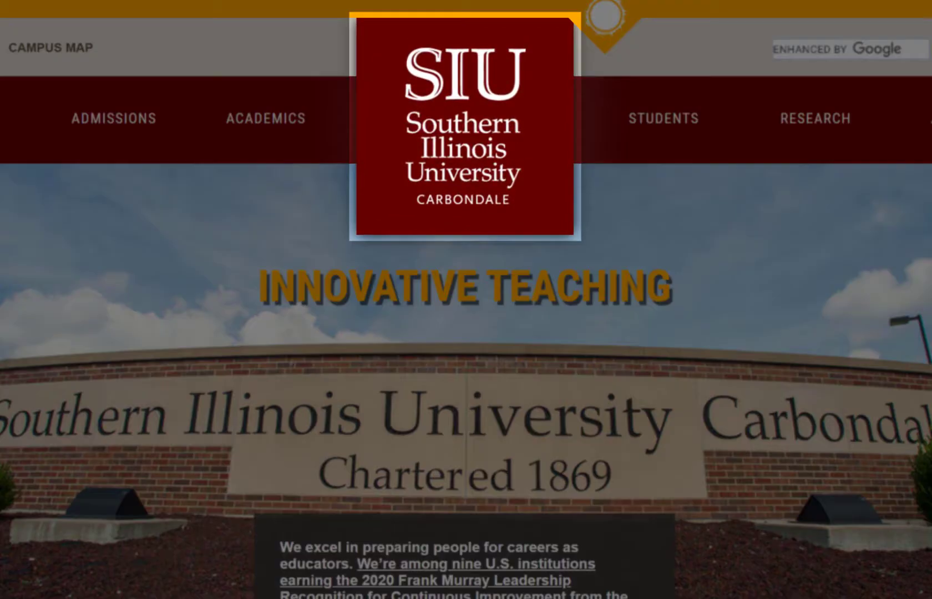
click(482, 9)
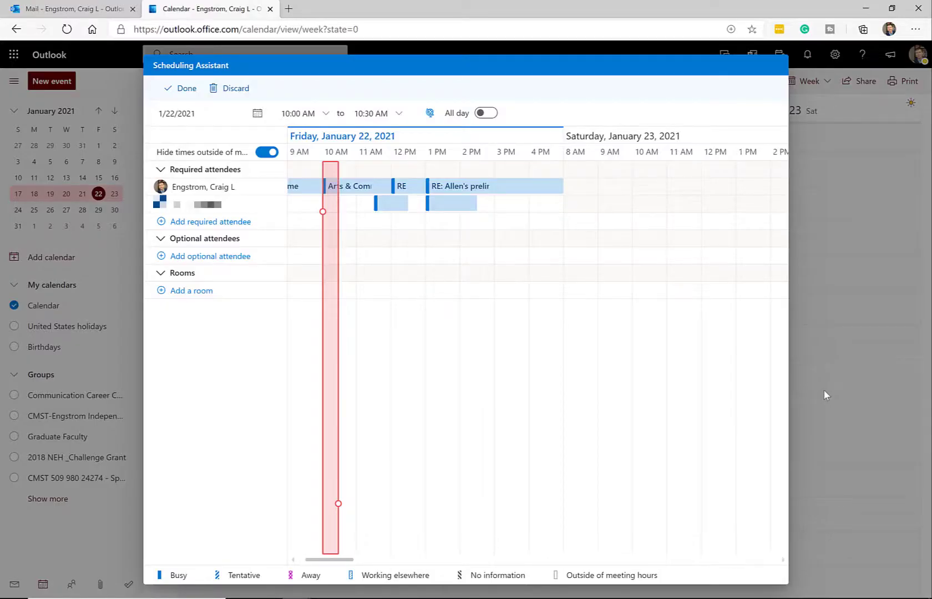
mouse_move(788, 385)
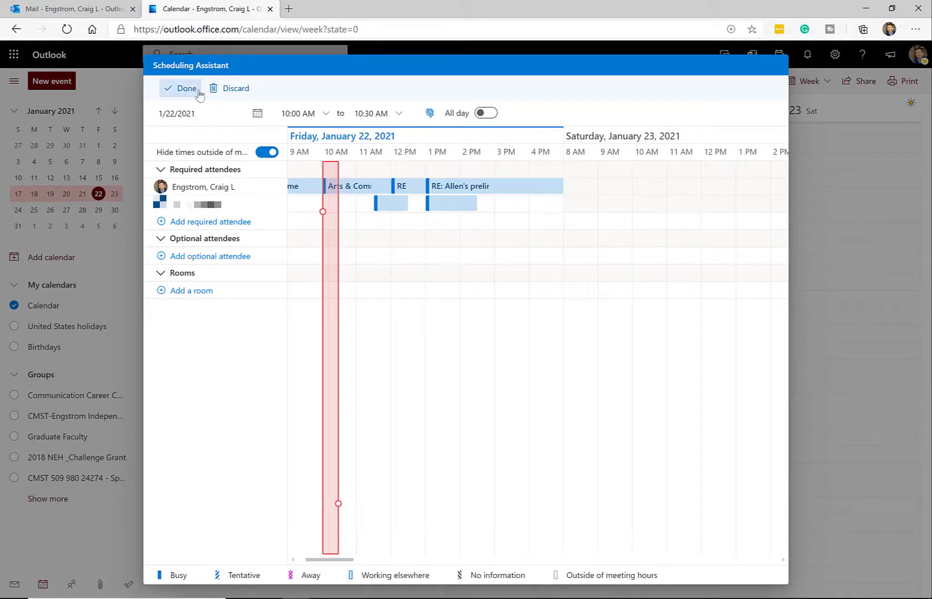
Discard the draft meeting and dismiss the 'Changes discarded' notice
click(180, 87)
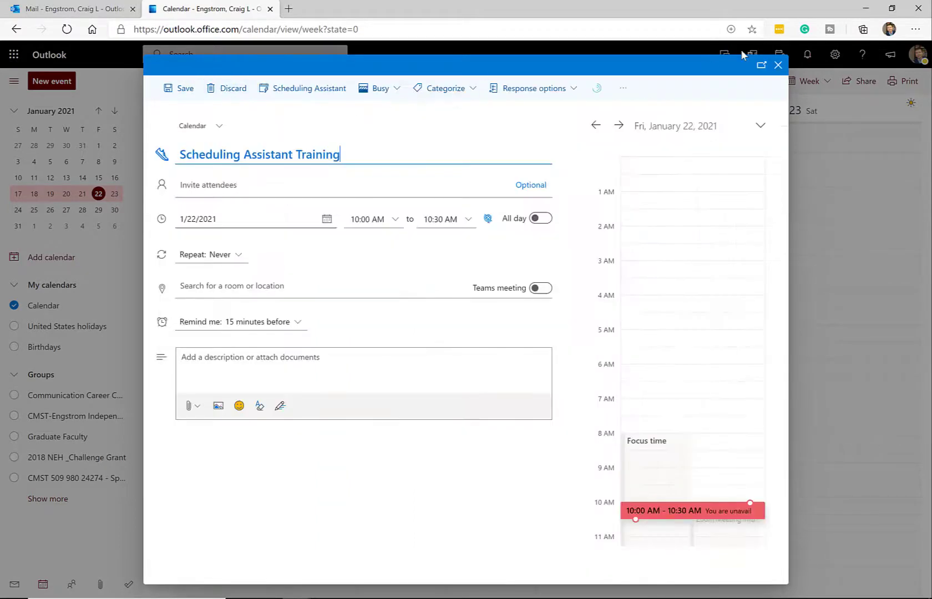
click(232, 88)
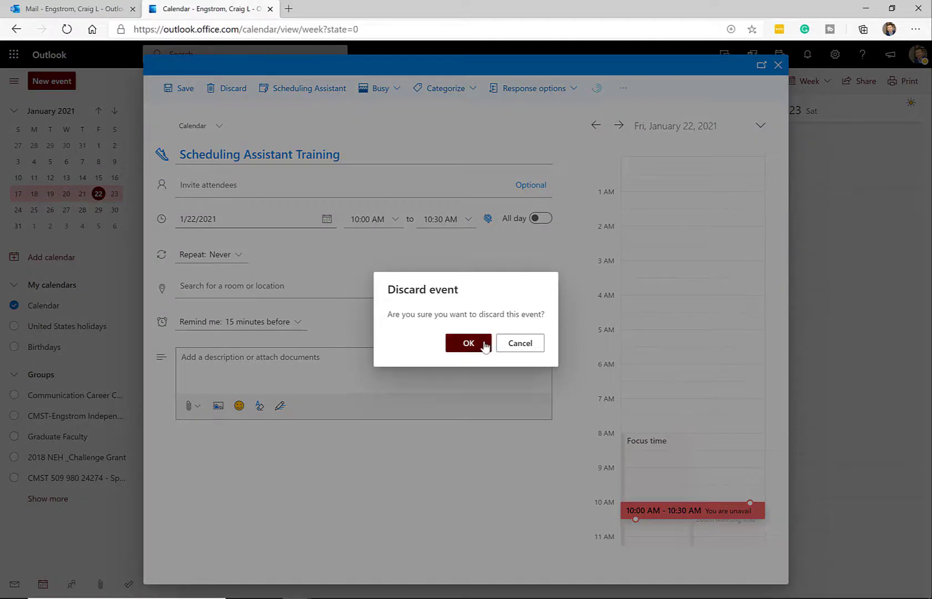
click(468, 343)
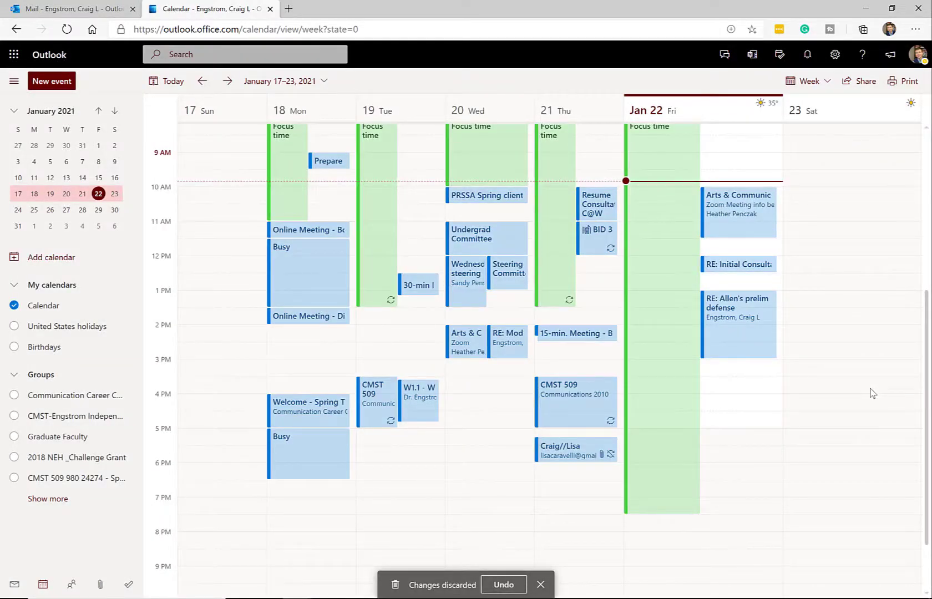
click(539, 585)
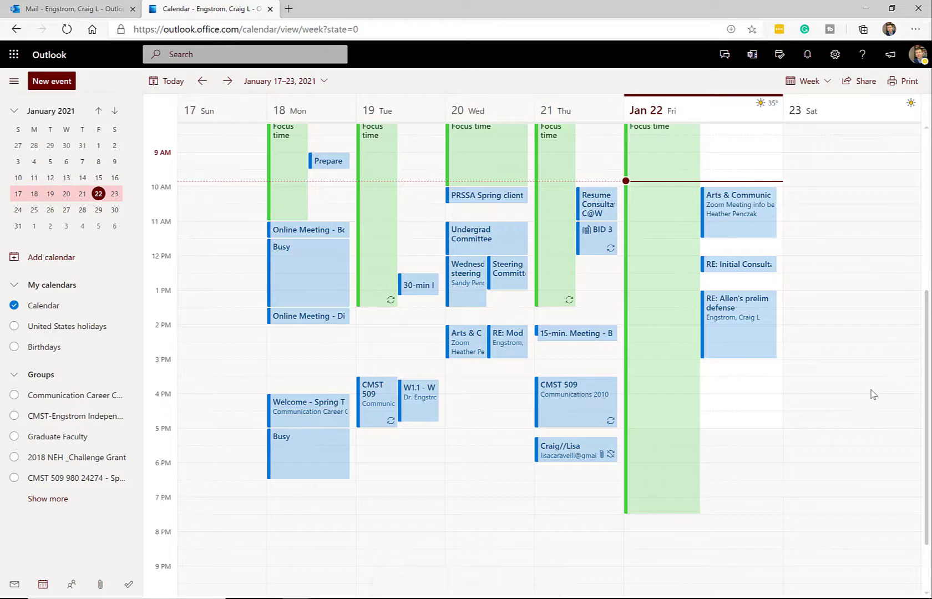
mouse_move(879, 393)
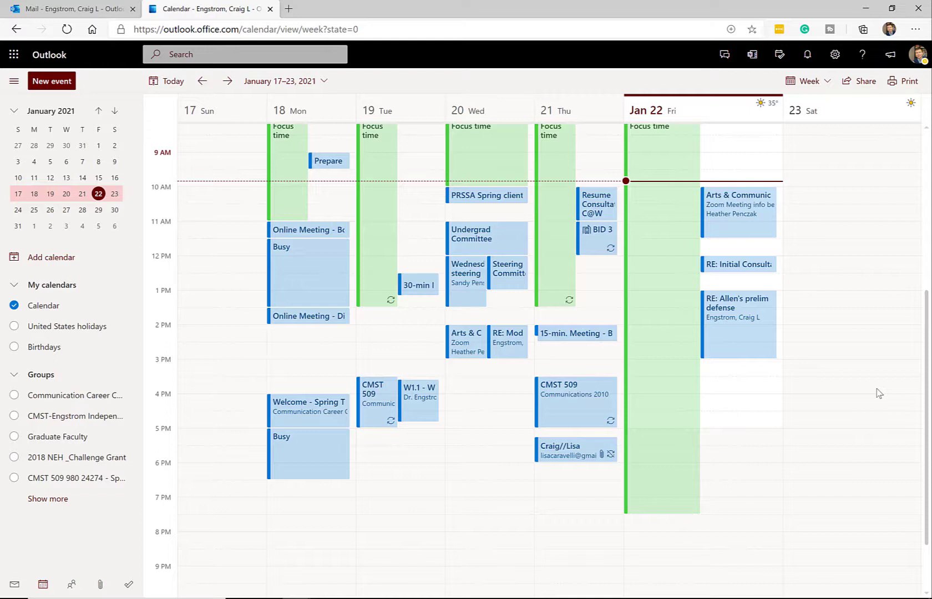
mouse_move(883, 393)
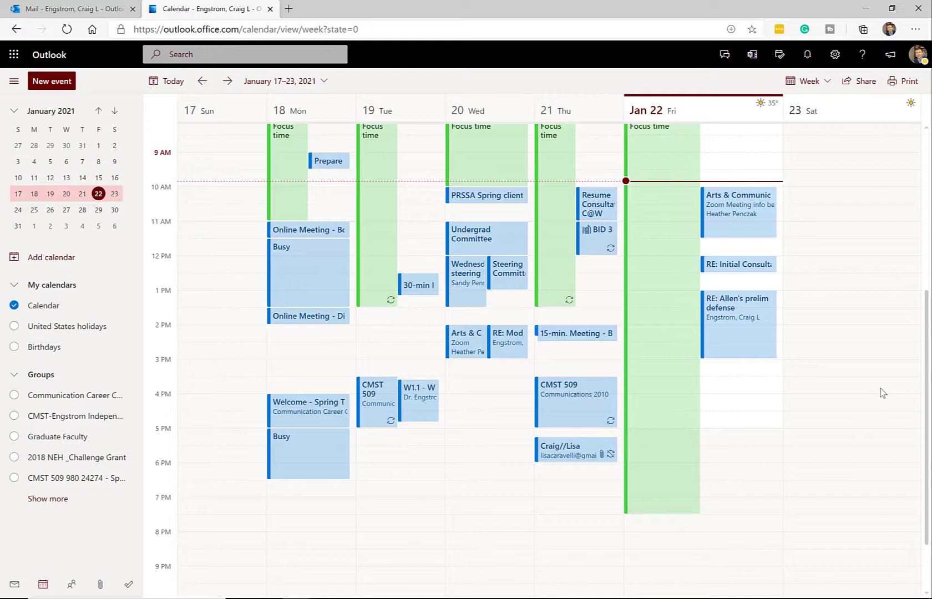
mouse_move(874, 388)
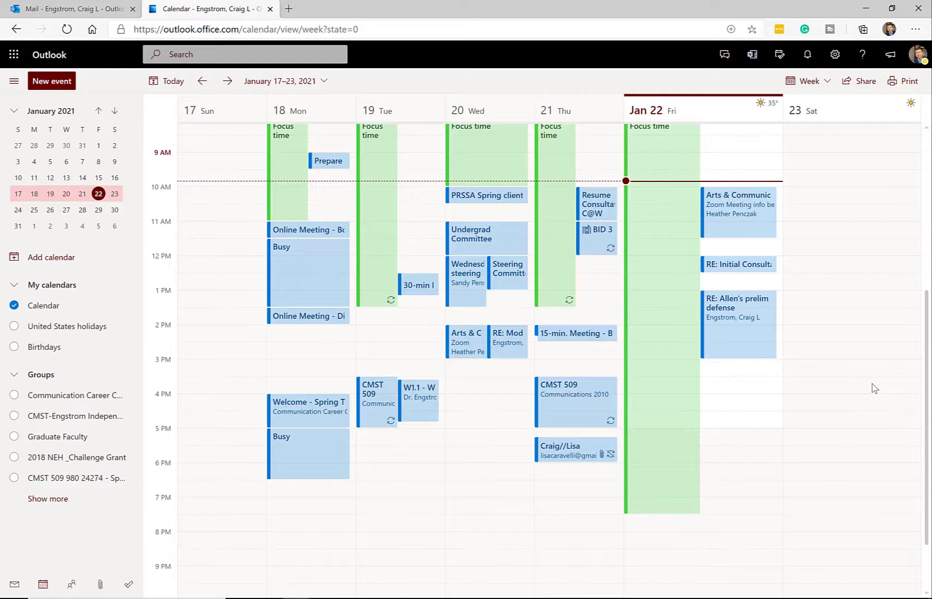
mouse_move(872, 386)
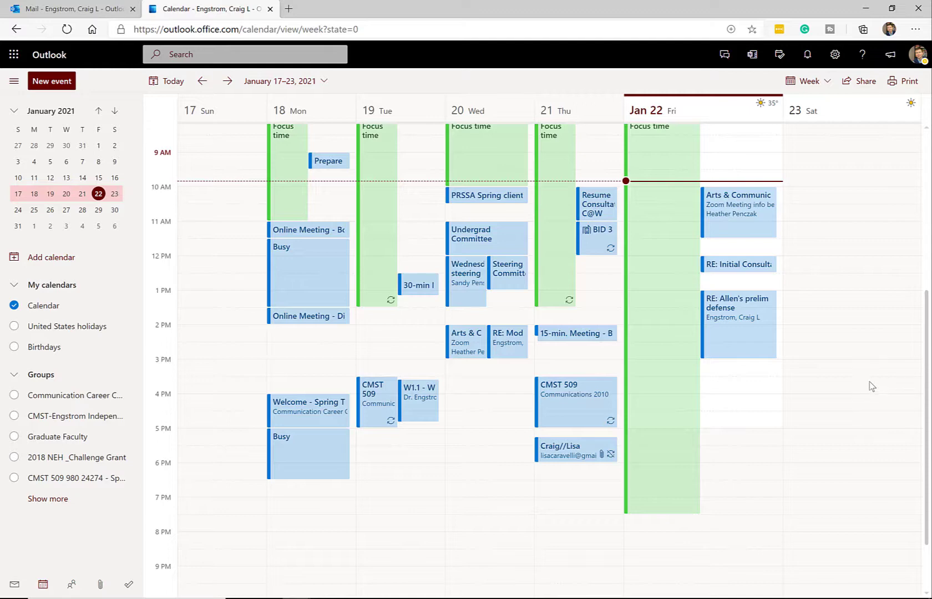
Create a new event titled 'Scheduling Assistant Training' and view attendee availability
click(52, 81)
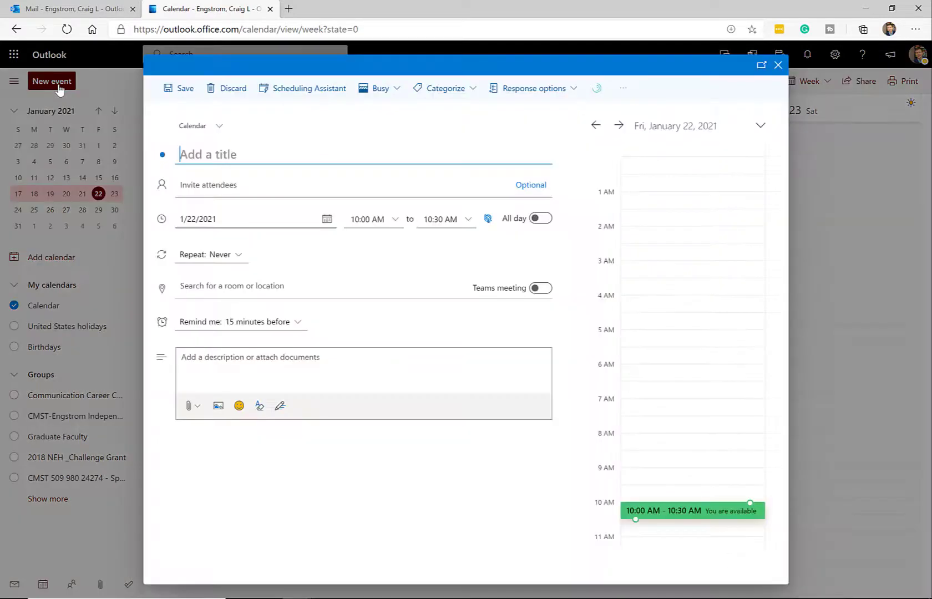
text(Scheduling Assistant Training)
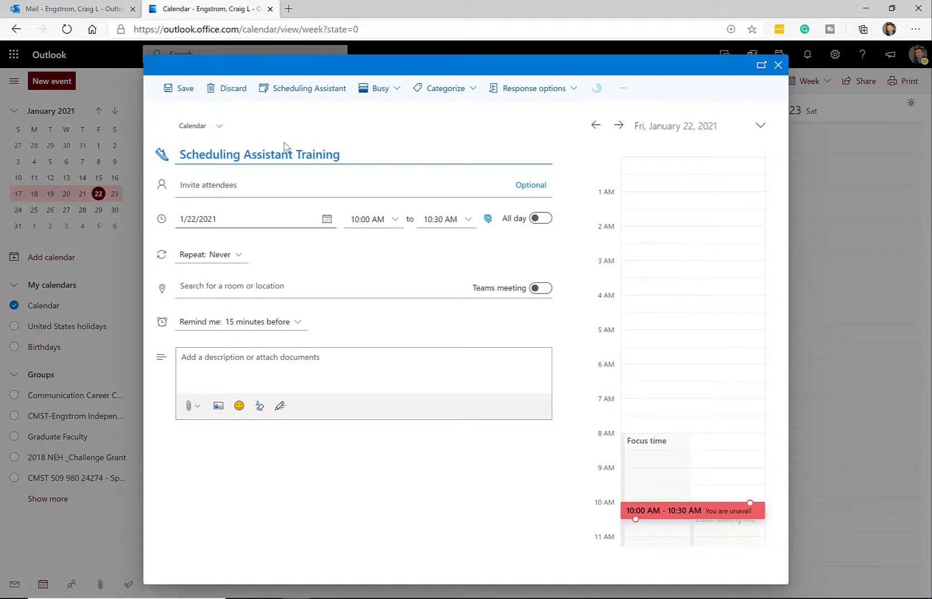
mouse_move(310, 88)
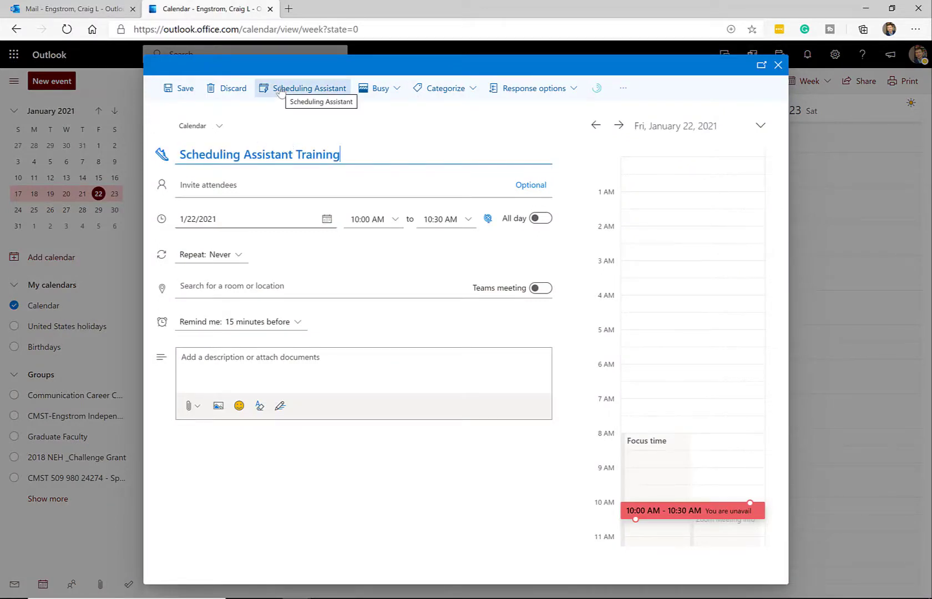
click(309, 88)
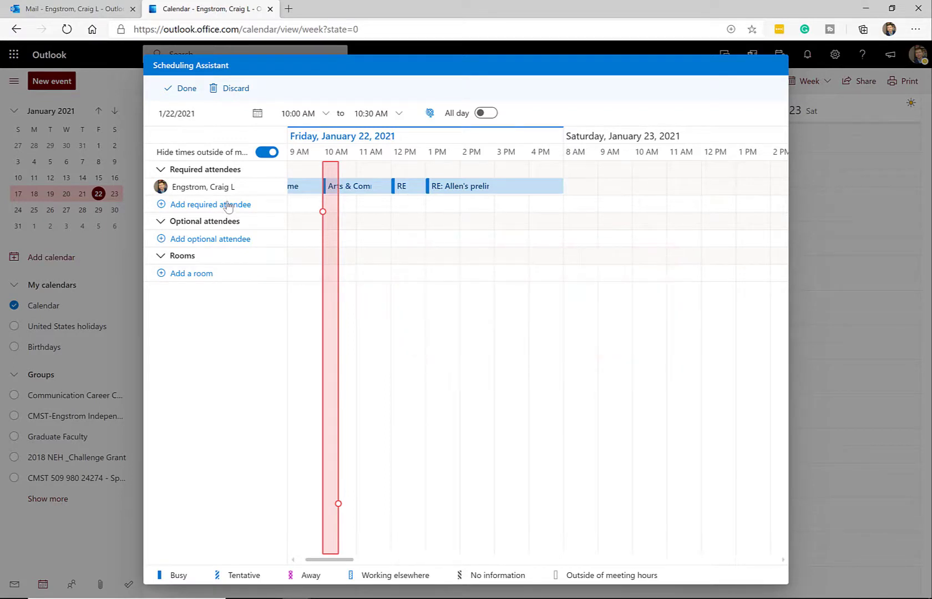
Add a suggested required attendee and adjust the grid's hours and meeting date
click(211, 204)
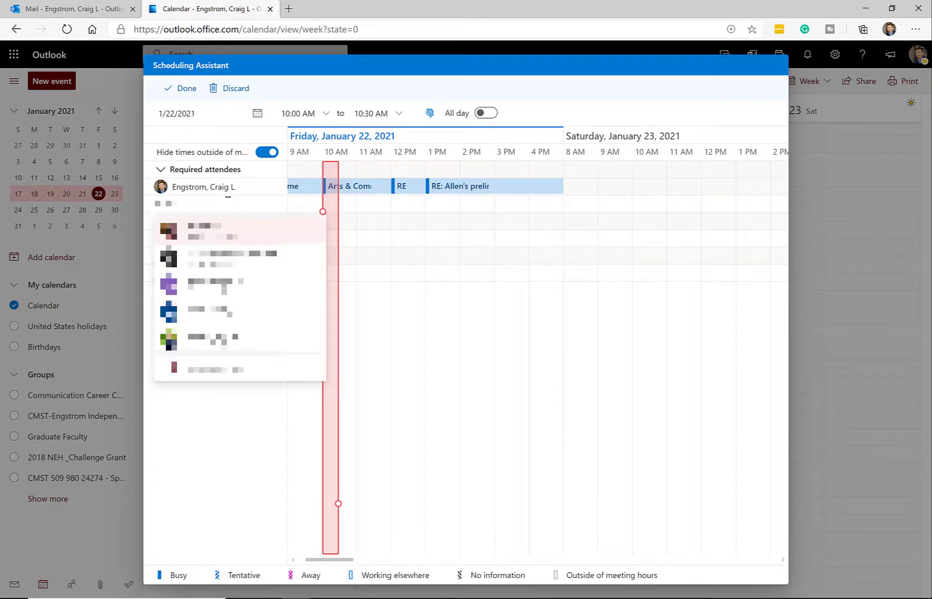
click(208, 231)
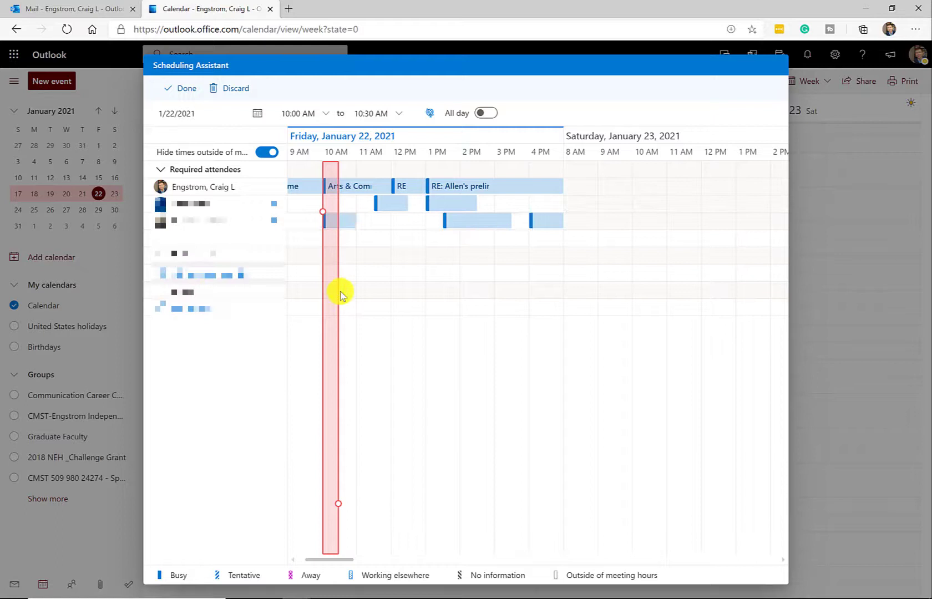
mouse_move(337, 290)
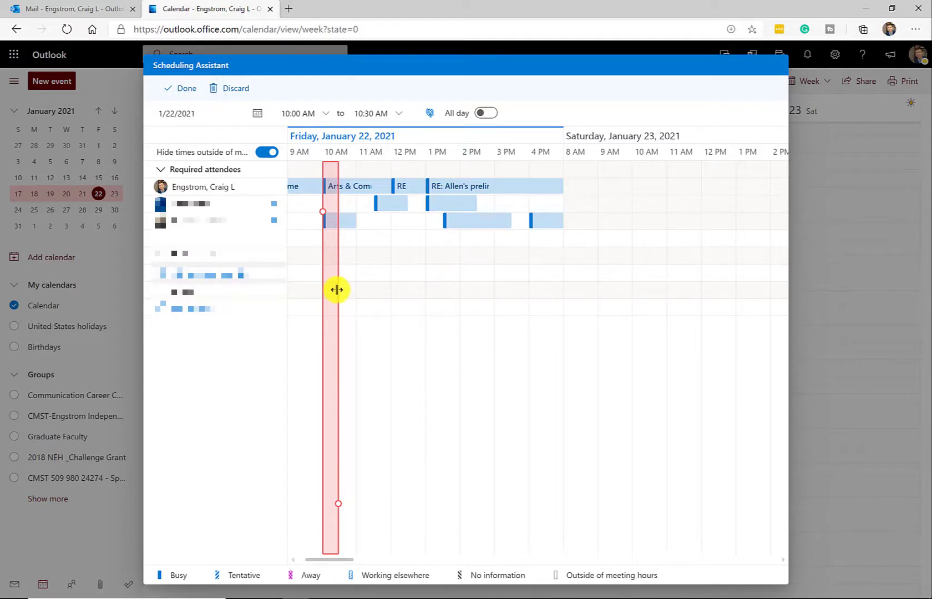
mouse_move(329, 259)
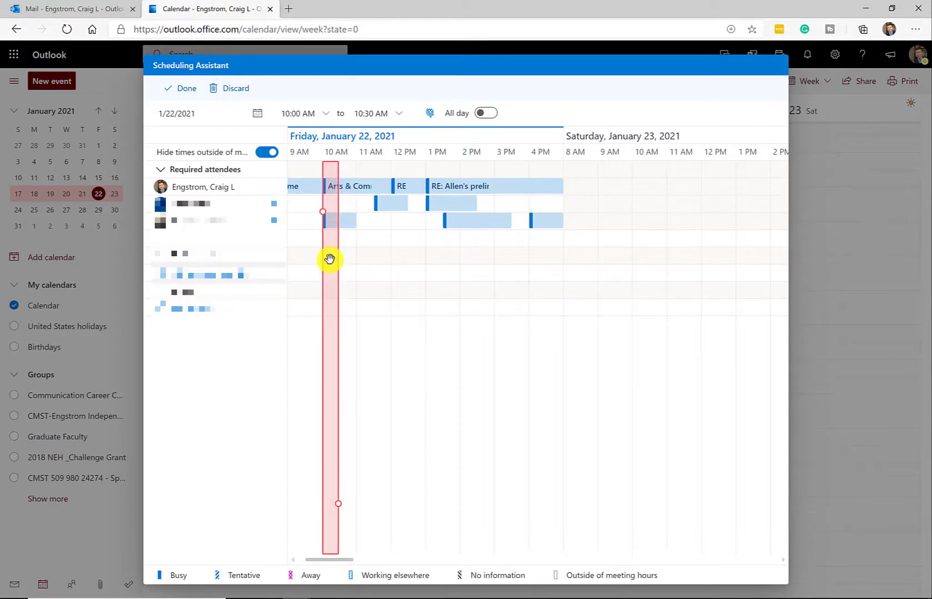
mouse_move(485, 207)
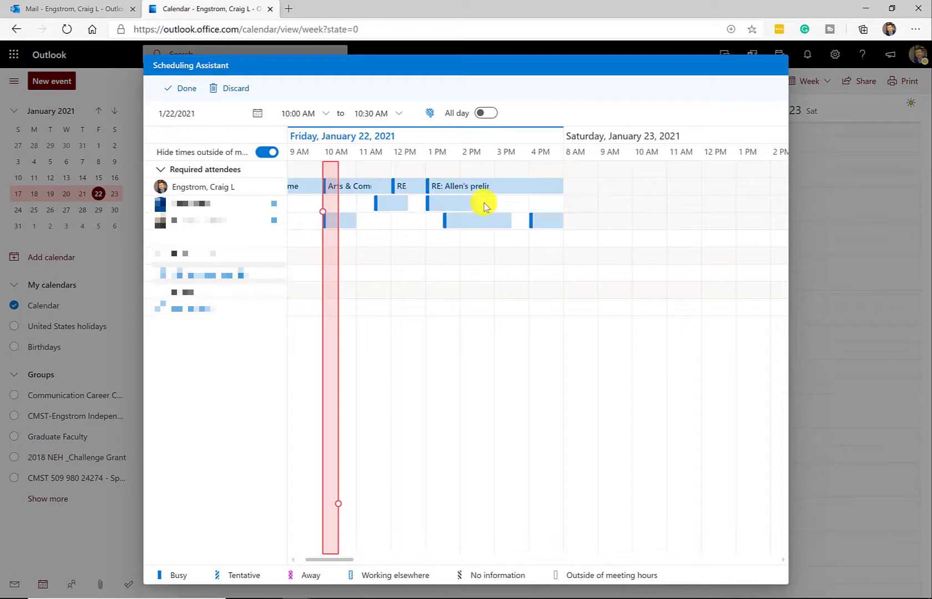
mouse_move(476, 204)
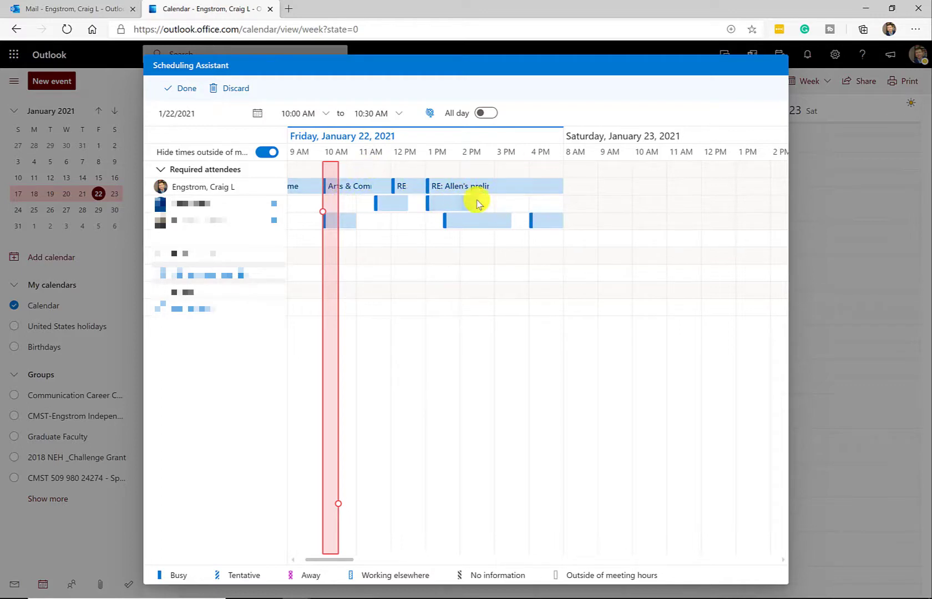
click(266, 152)
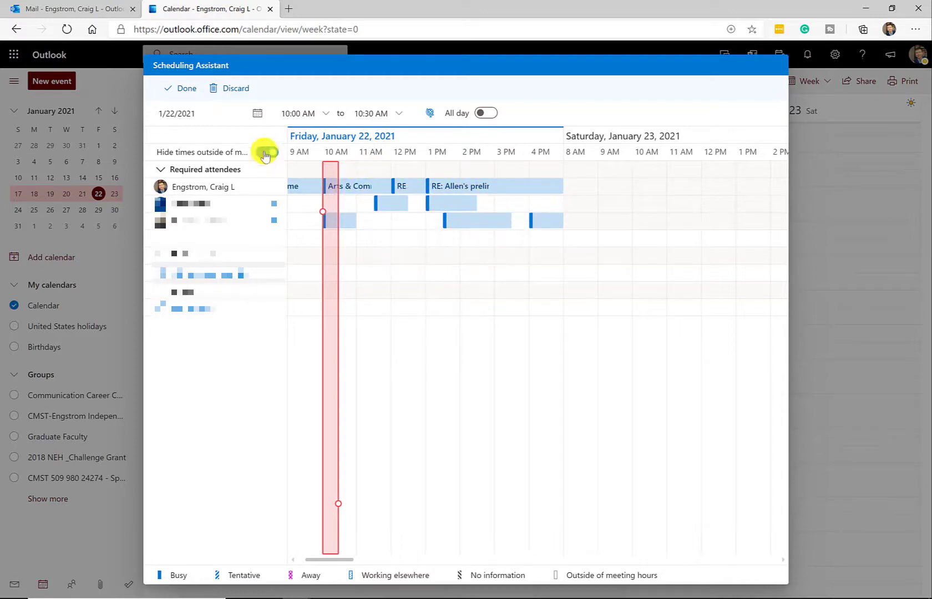
click(257, 113)
text(5)
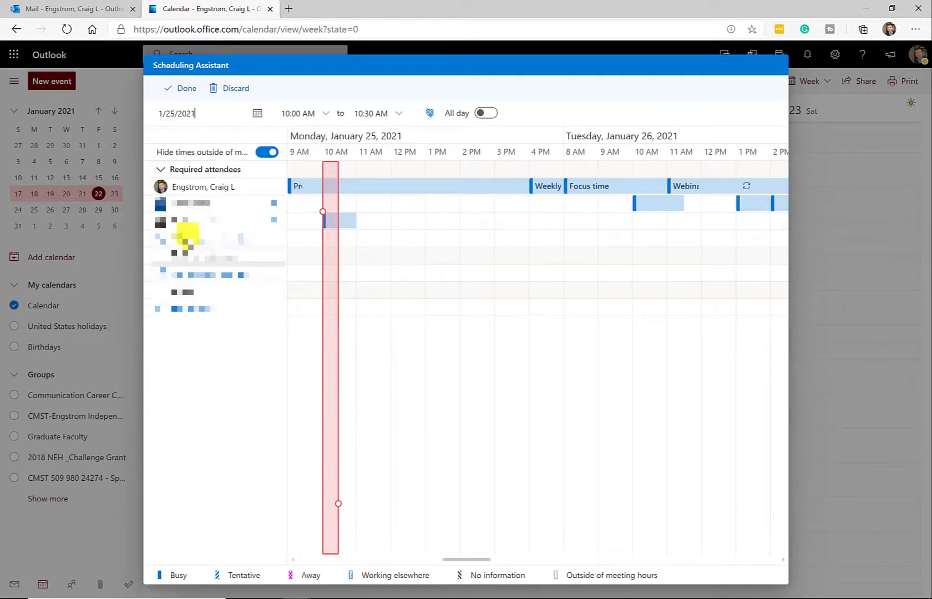
mouse_move(350, 187)
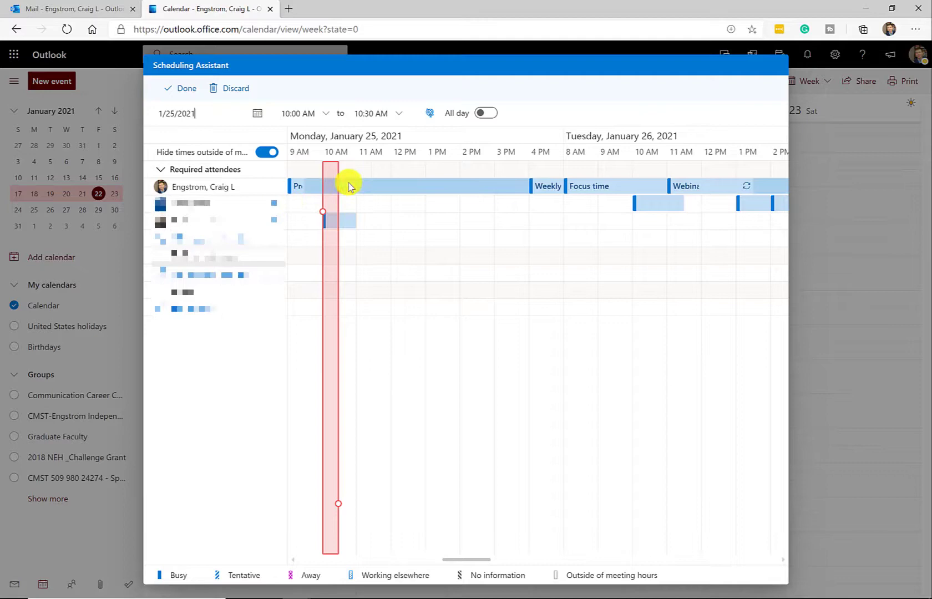
mouse_move(453, 186)
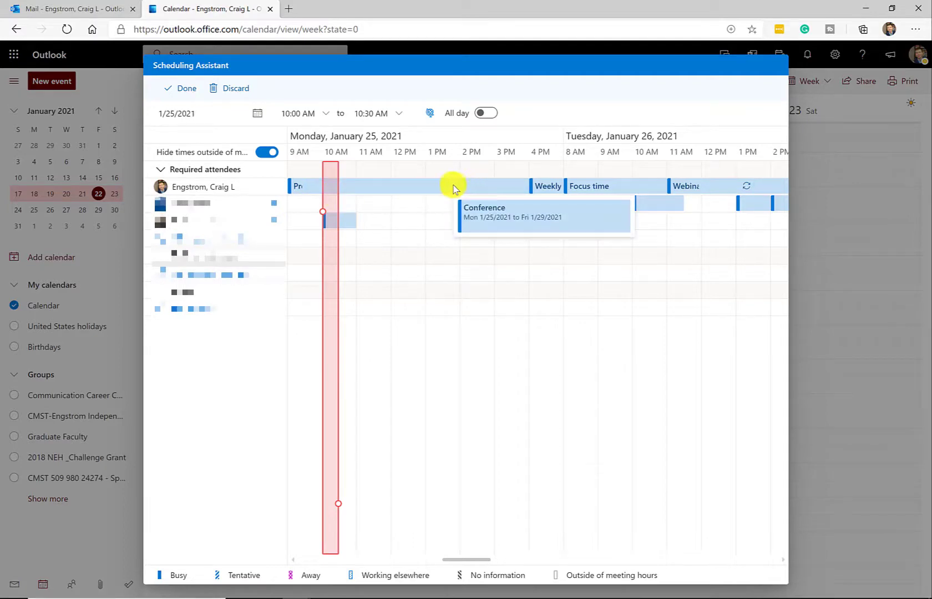
mouse_move(368, 181)
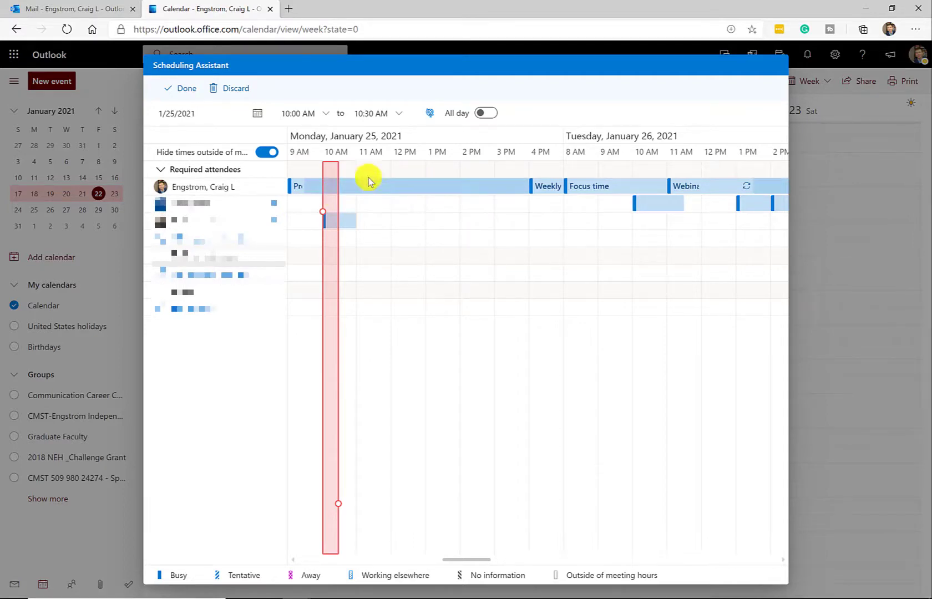
mouse_move(379, 185)
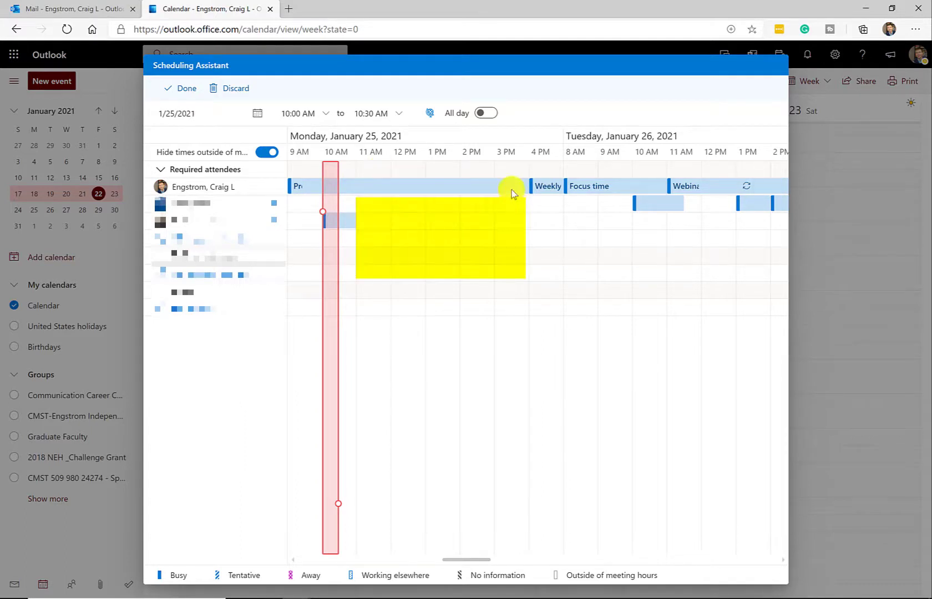
mouse_move(505, 223)
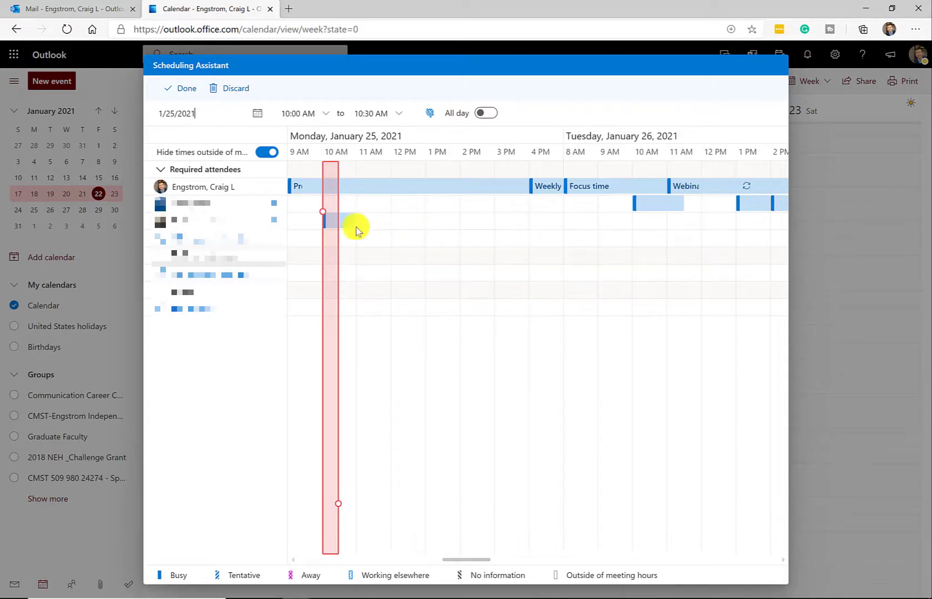
mouse_move(310, 364)
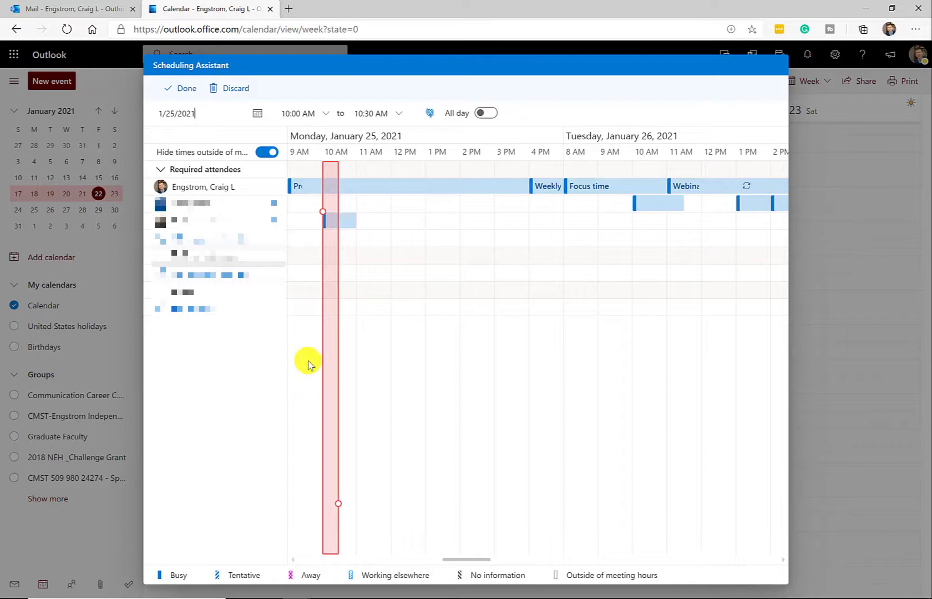
mouse_move(277, 229)
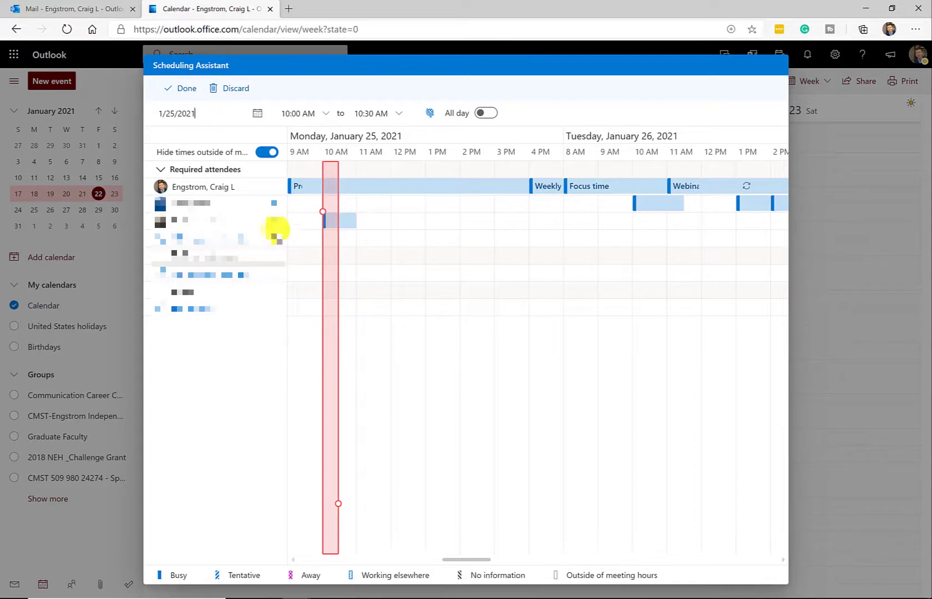
mouse_move(379, 236)
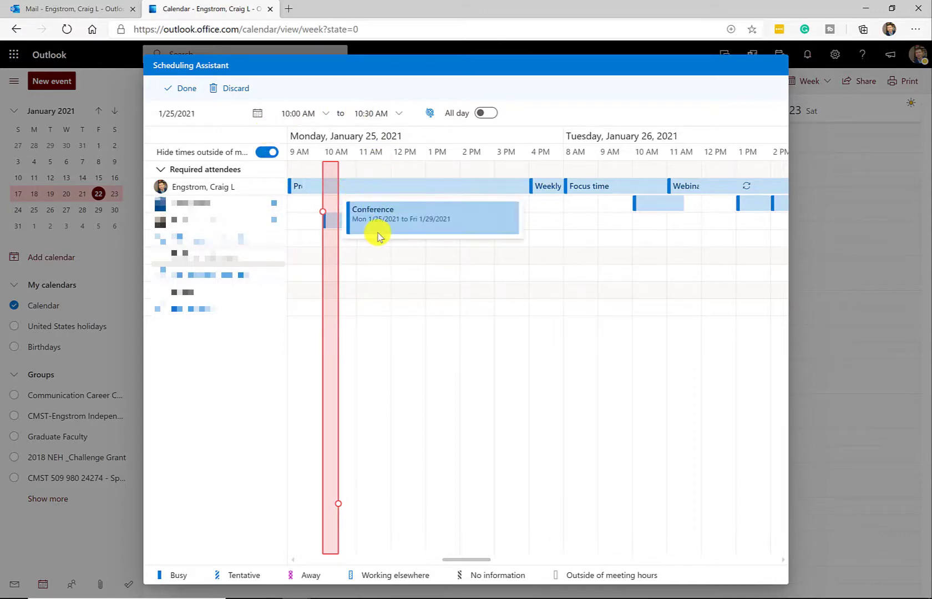
mouse_move(377, 176)
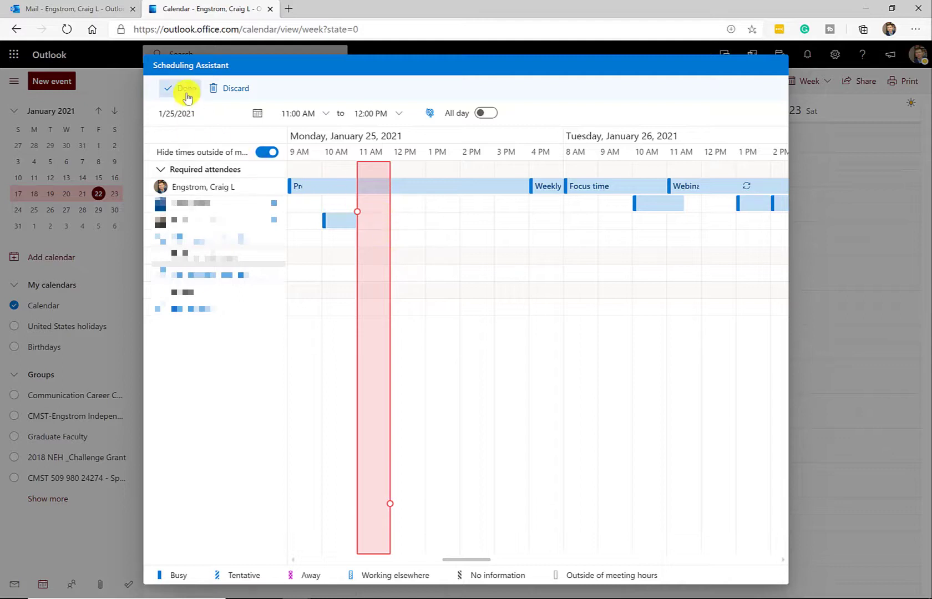
Keep the 11 AM–12 PM slot and return to the event form
click(186, 87)
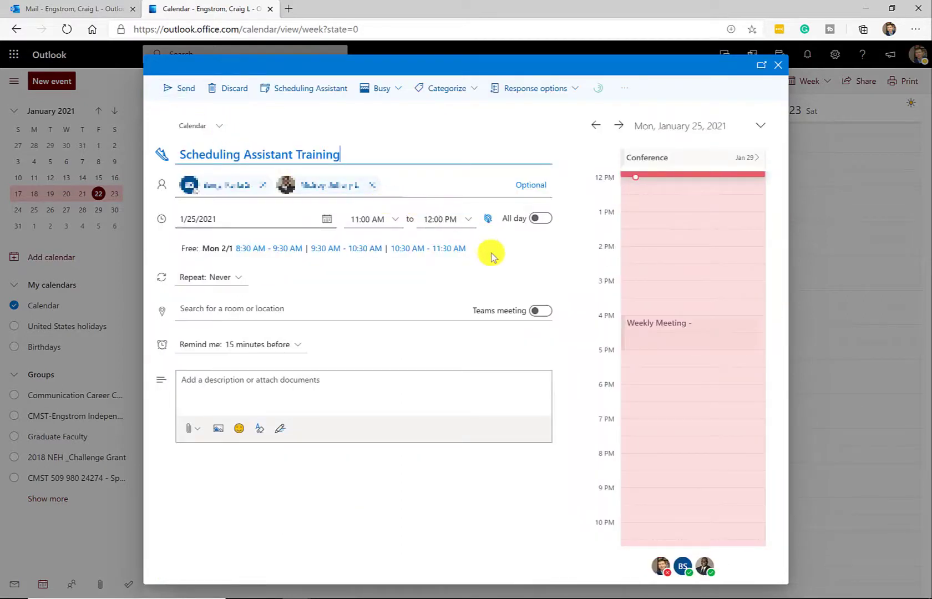
mouse_move(236, 281)
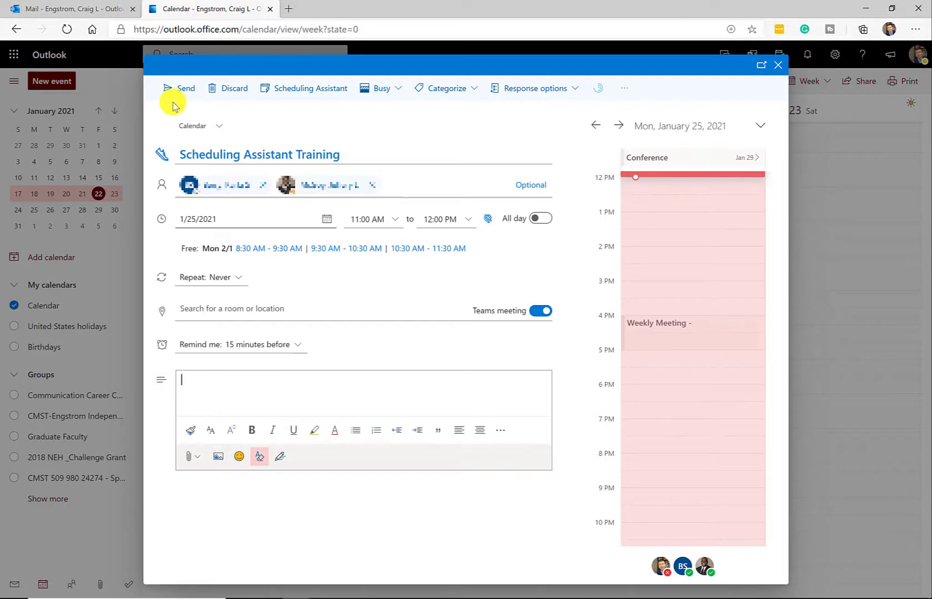
mouse_move(683, 125)
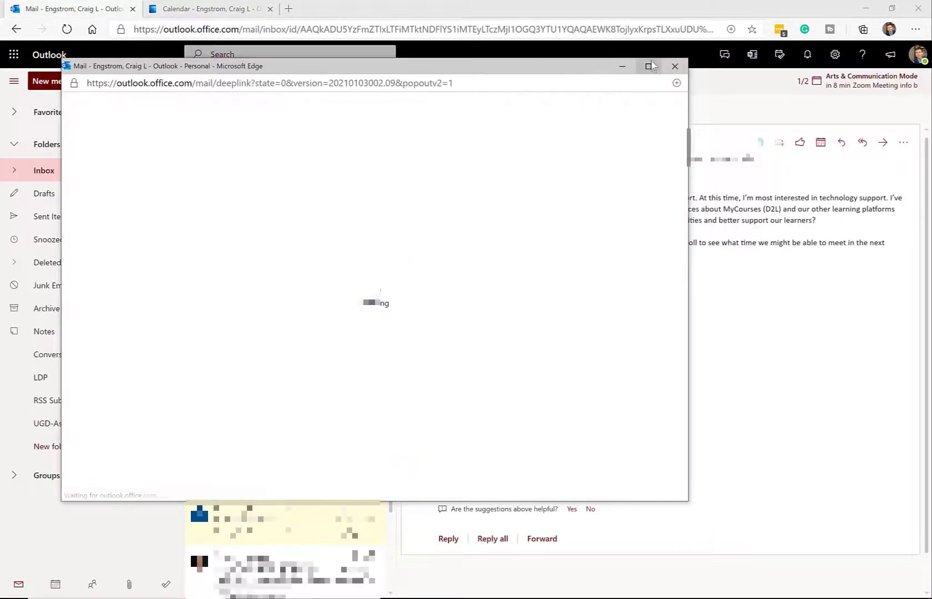
Expand the 'Let's talk student support' email to full window and read it
click(649, 65)
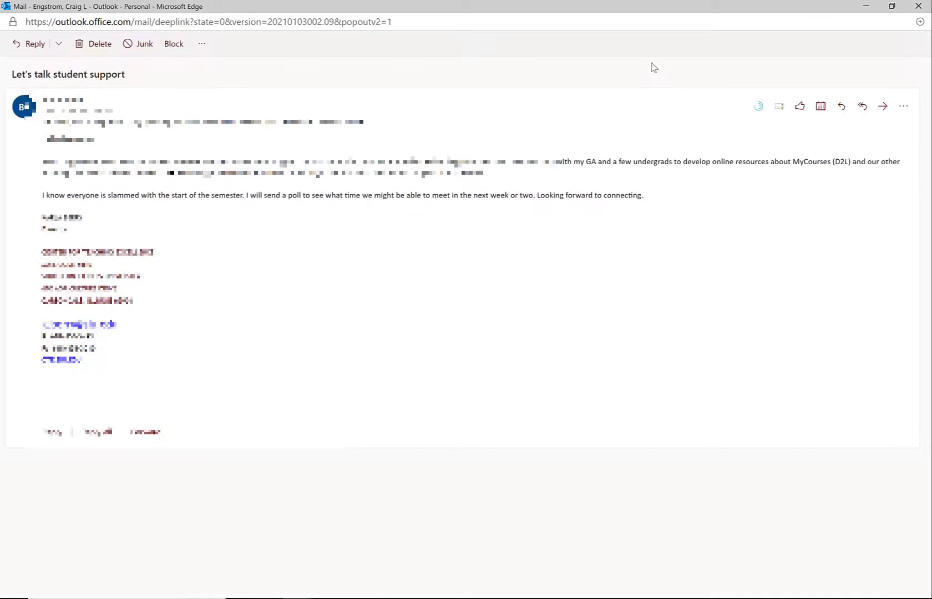
mouse_move(635, 288)
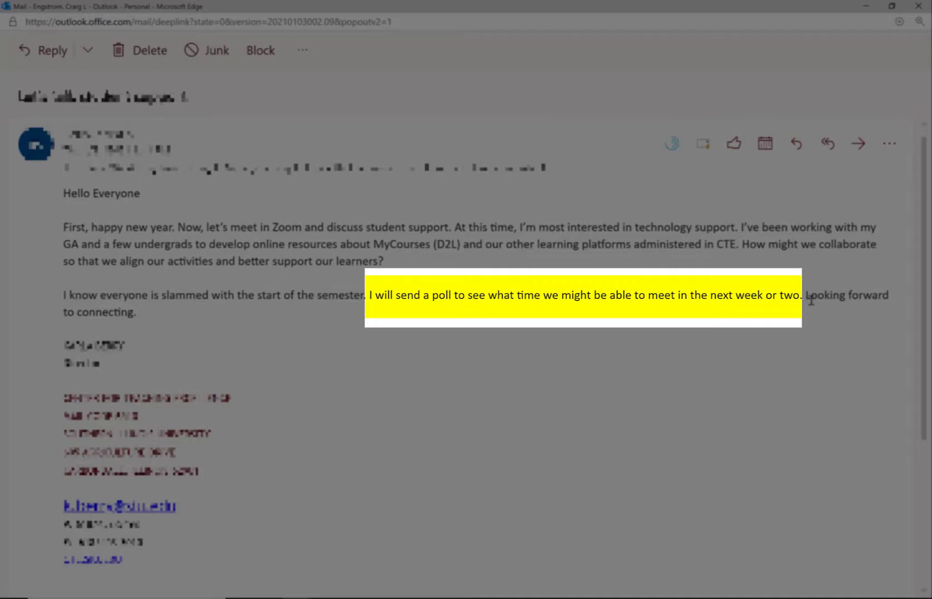
mouse_move(819, 323)
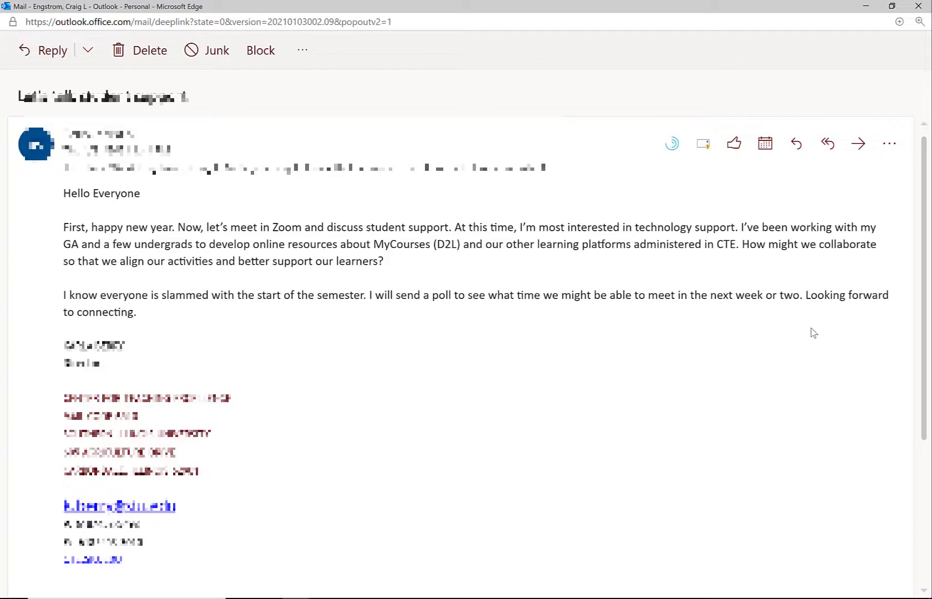
mouse_move(822, 216)
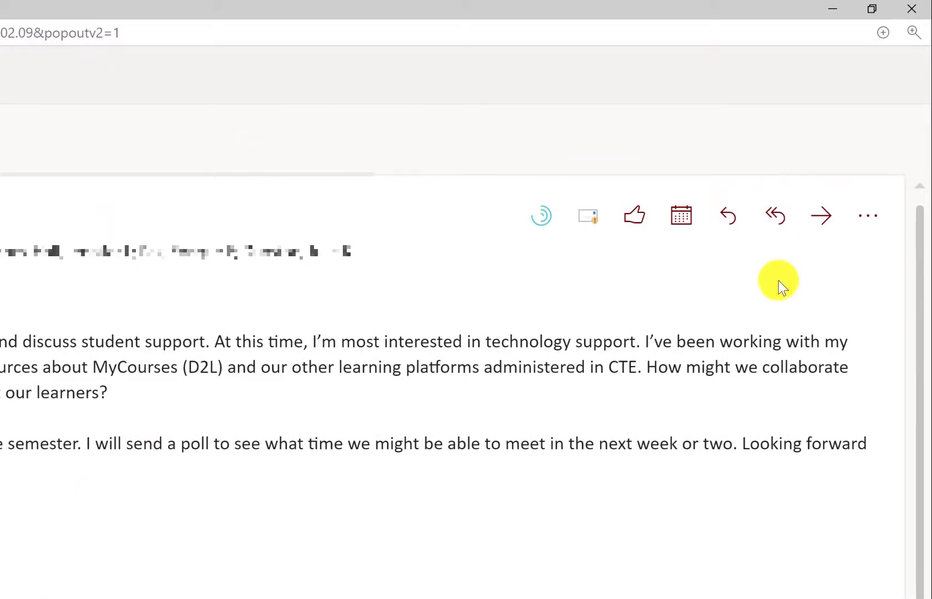
mouse_move(680, 215)
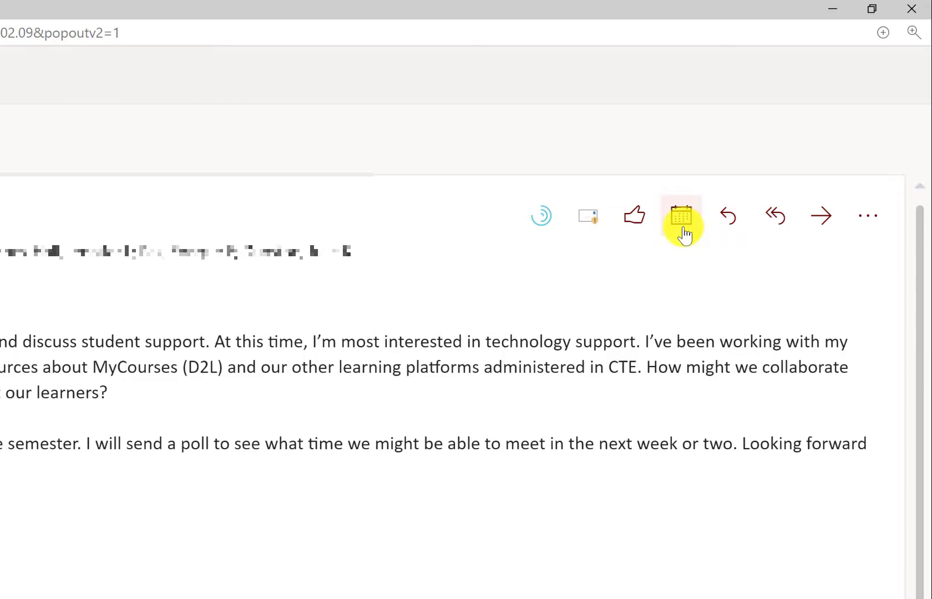
scroll(up, 3)
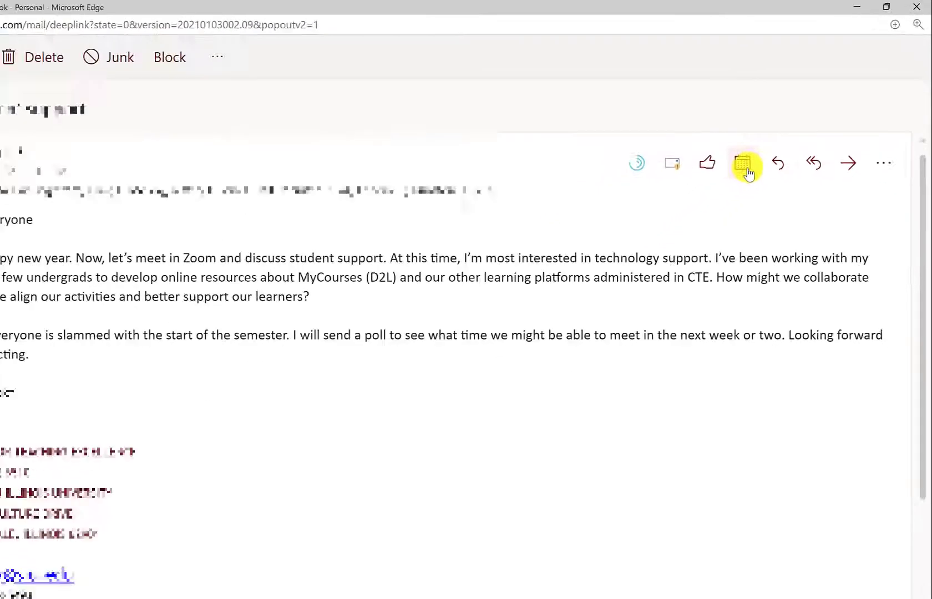
Reply to the email with a meeting invitation and maximize its window
click(744, 162)
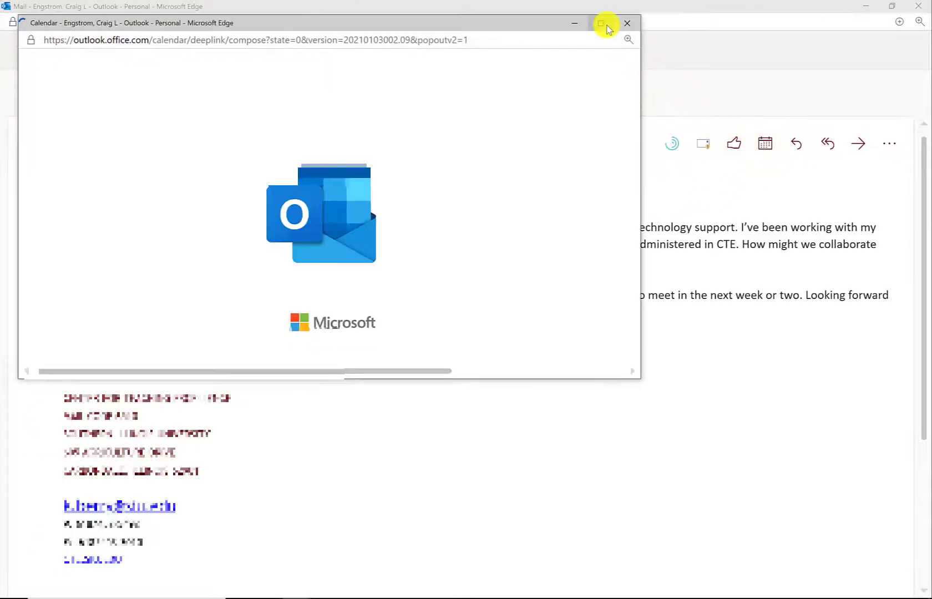
click(601, 22)
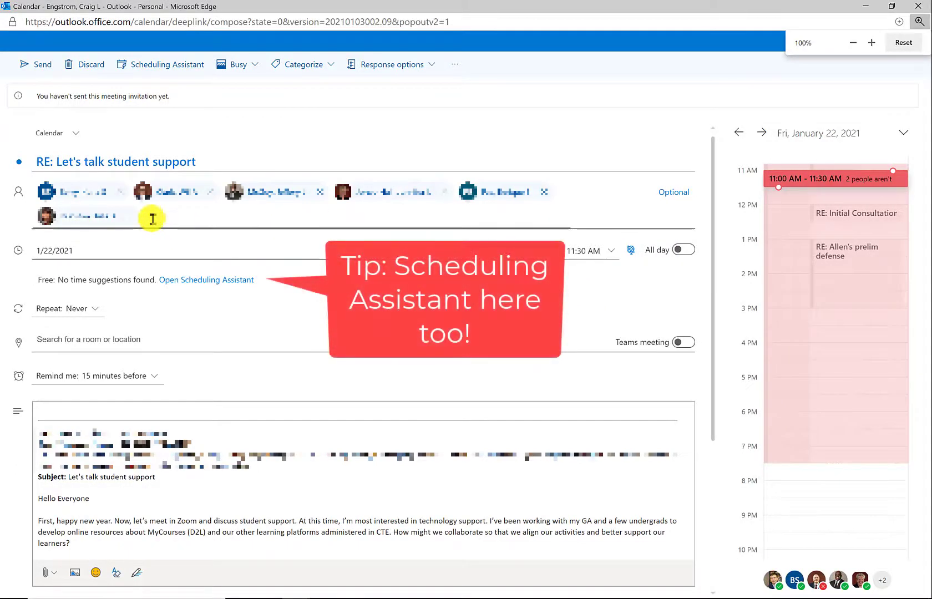
mouse_move(199, 256)
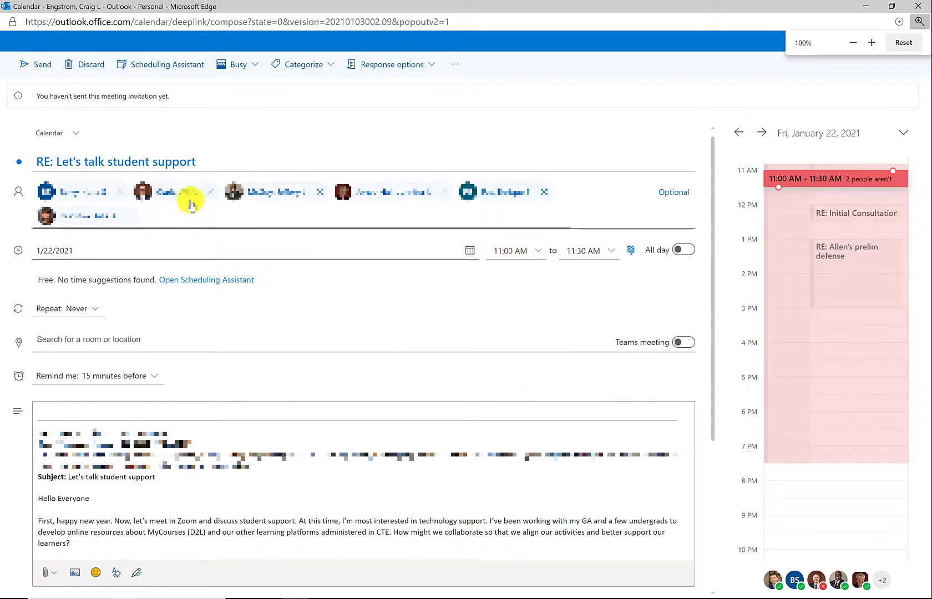
Compare attendees' availability and move the meeting to Friday, January 29
click(165, 65)
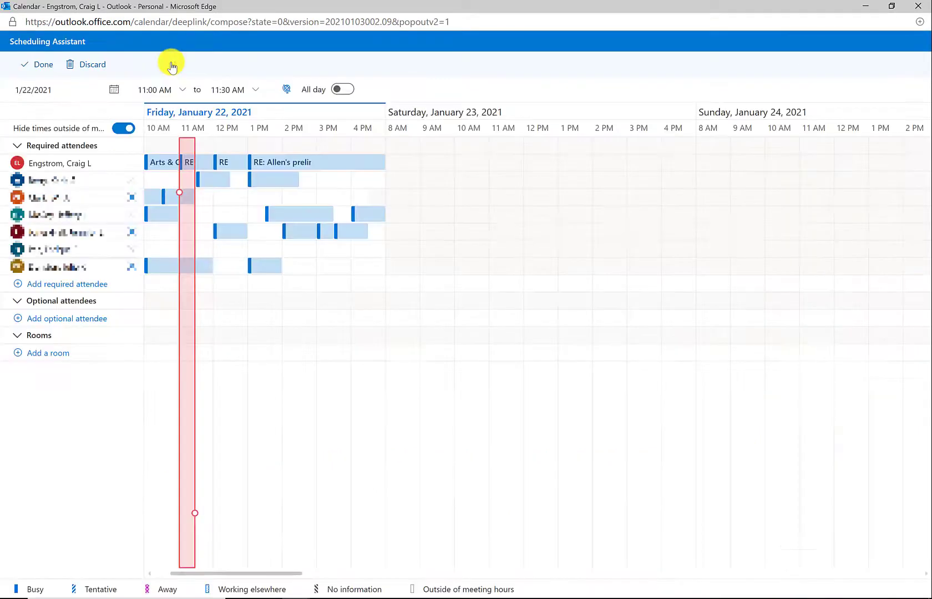
mouse_move(186, 162)
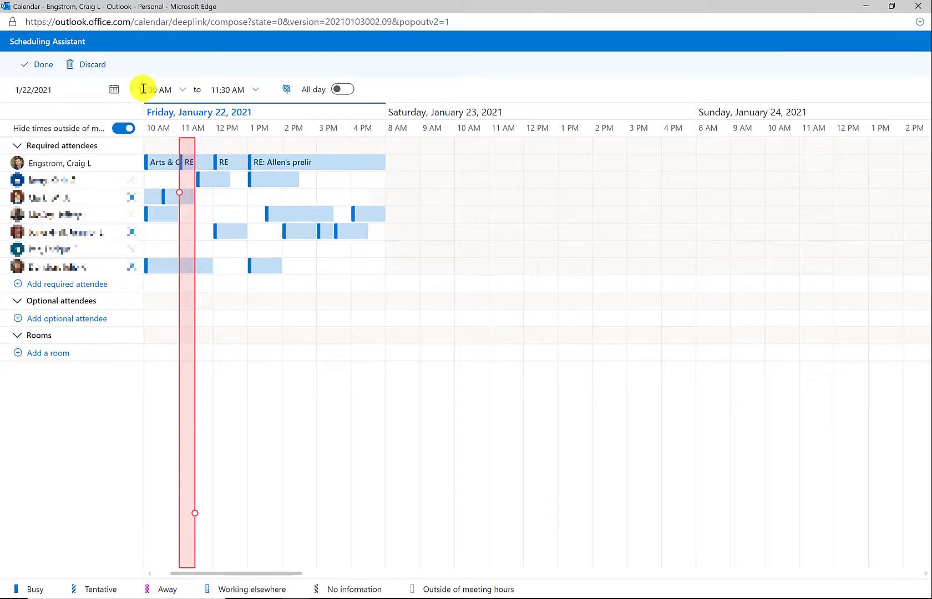
click(113, 90)
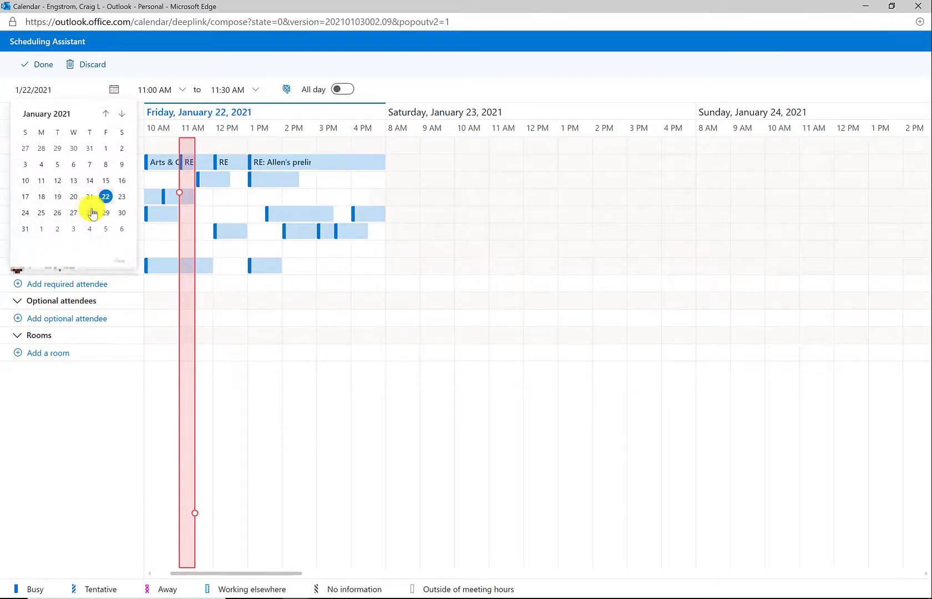
click(105, 213)
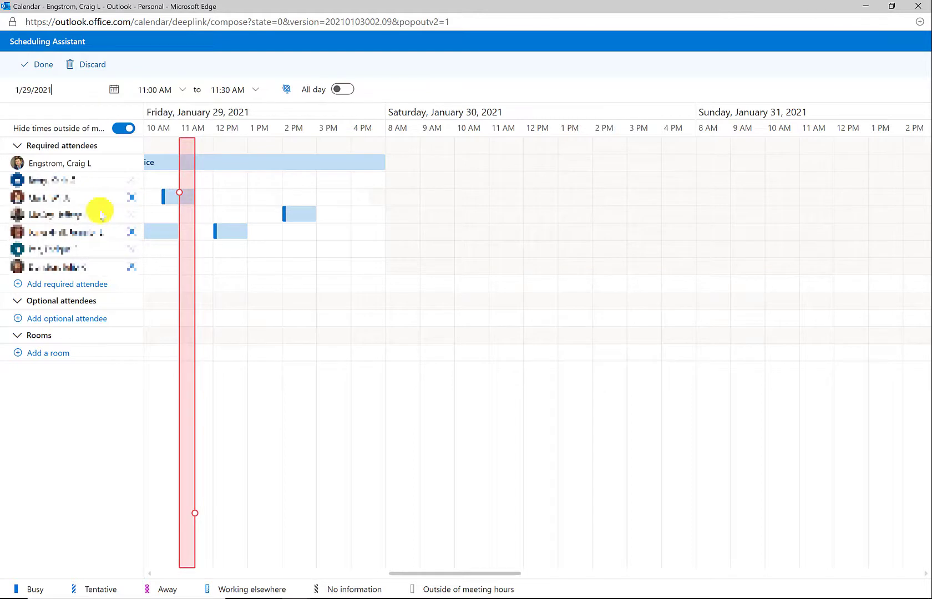
mouse_move(385, 132)
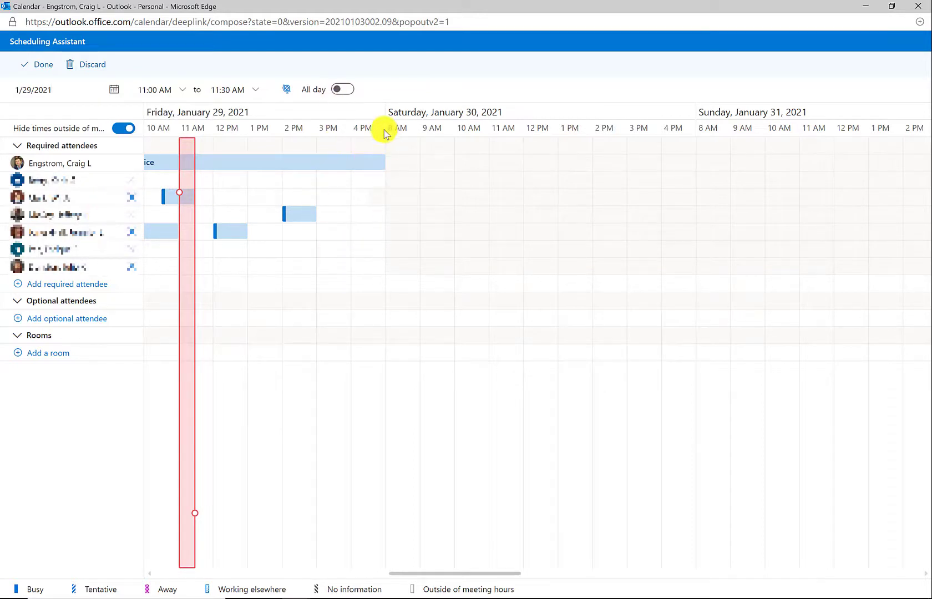
mouse_move(331, 248)
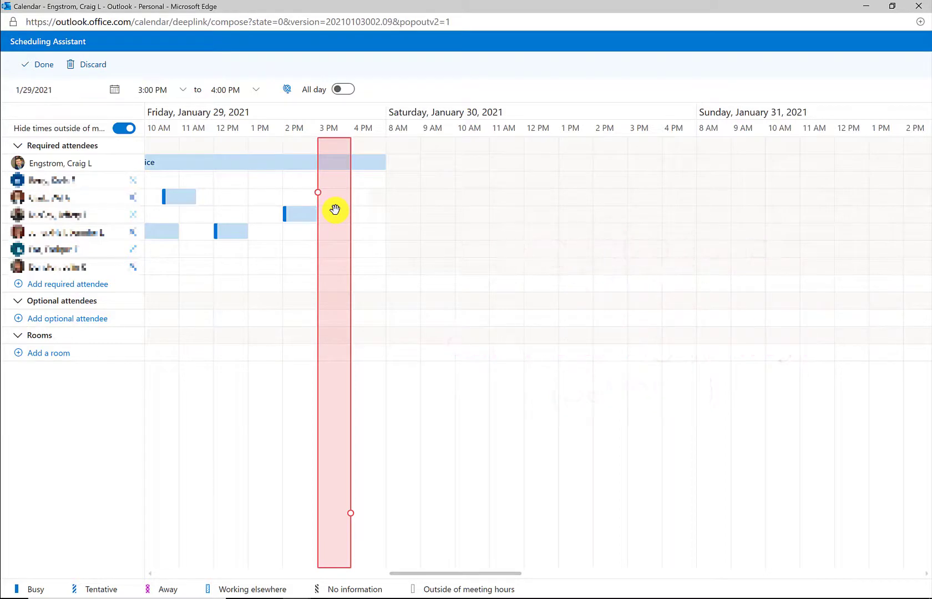
mouse_move(335, 209)
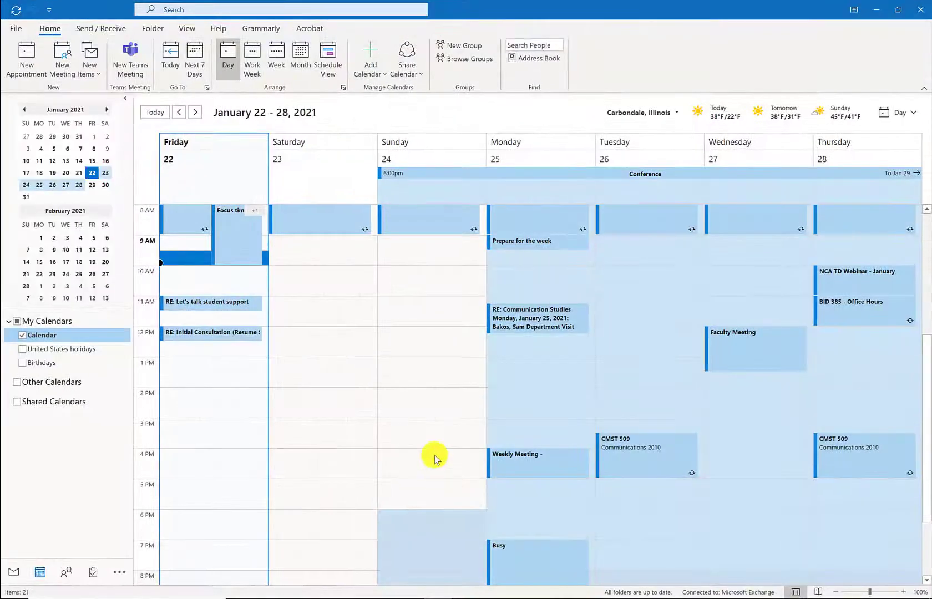
mouse_move(419, 363)
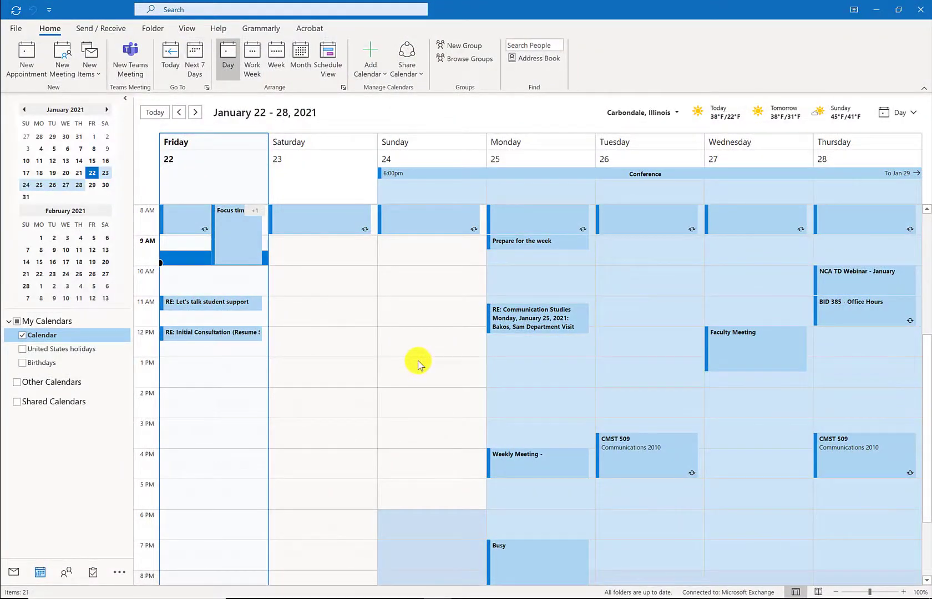
mouse_move(413, 362)
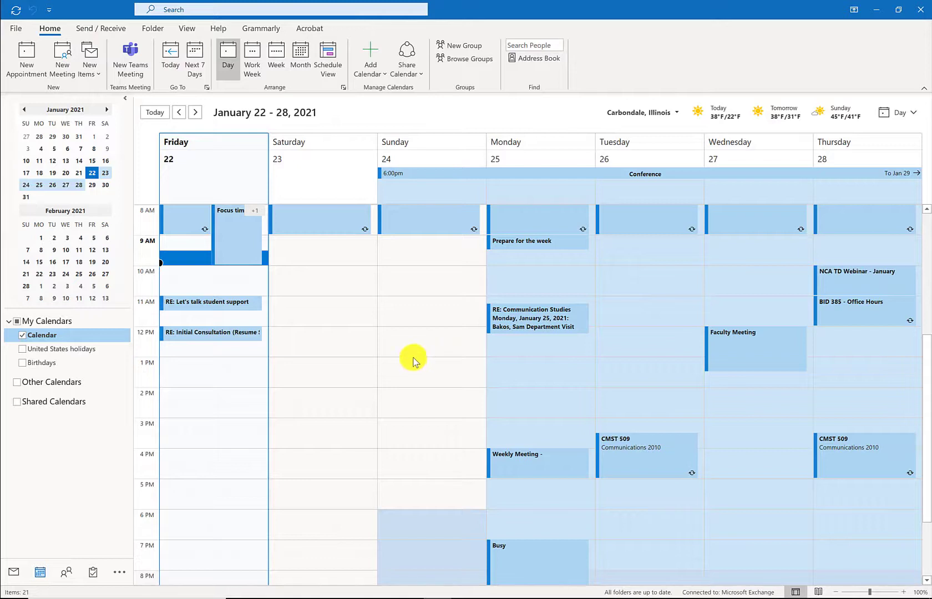
mouse_move(323, 276)
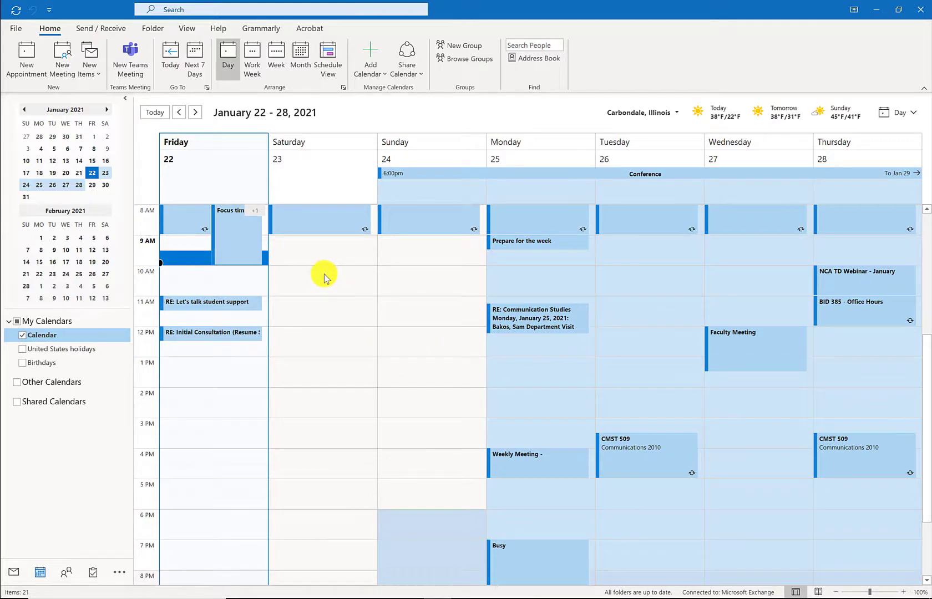
Create a new appointment in the Saturday 1/23/2021 10:00 AM slot
double_click(323, 273)
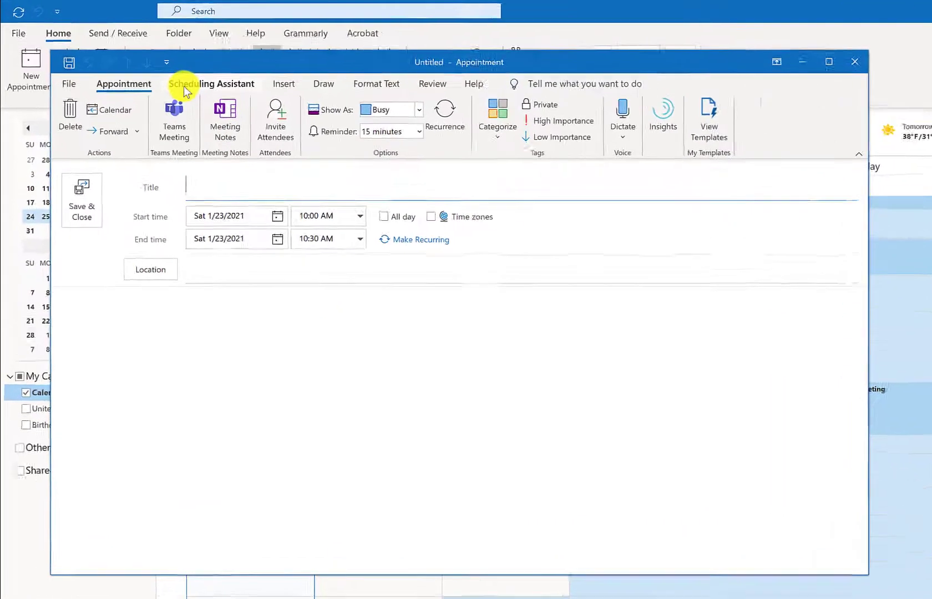
Glance at the appointment's Scheduling Assistant grid, then close the untitled appointment unsaved
click(212, 84)
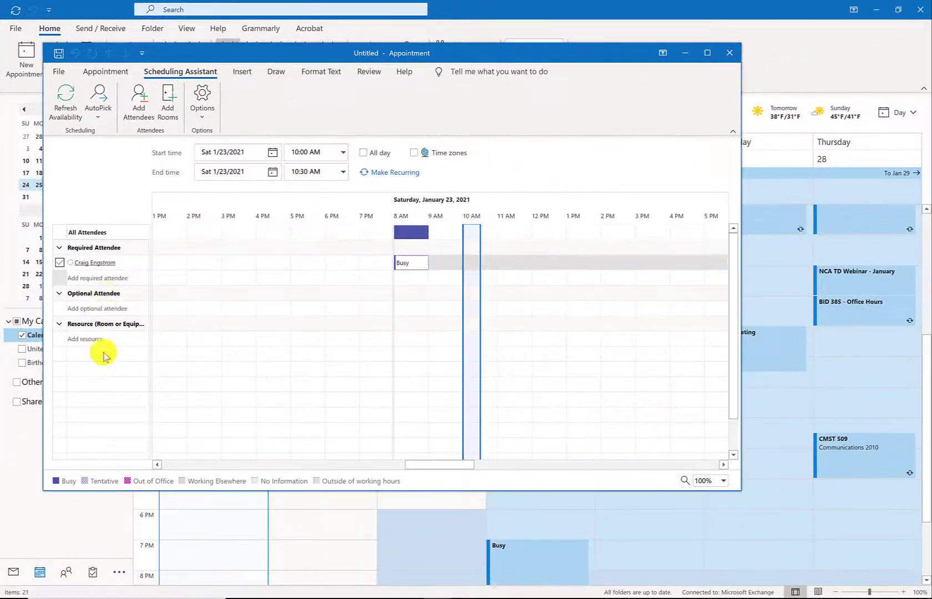
mouse_move(730, 60)
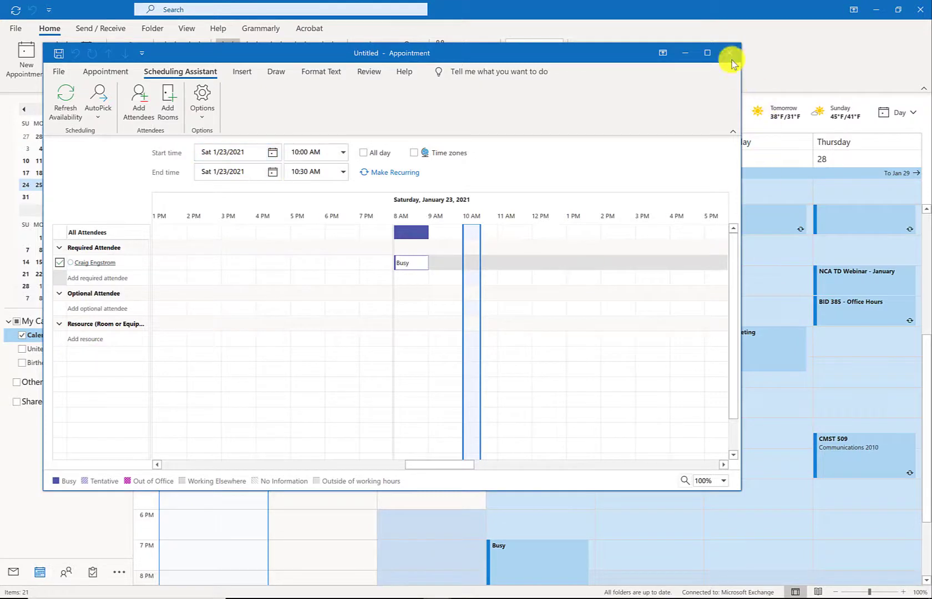
click(732, 53)
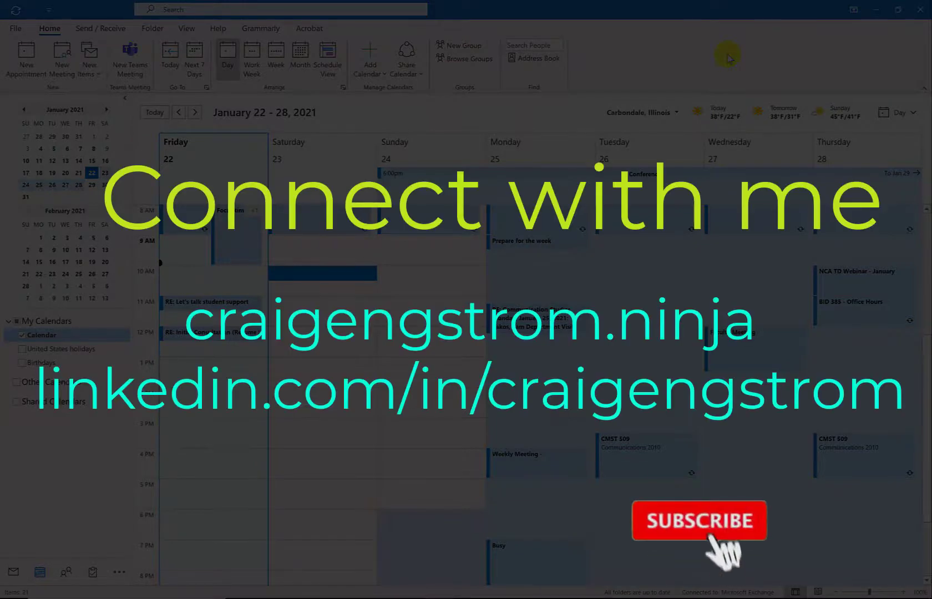
click(699, 520)
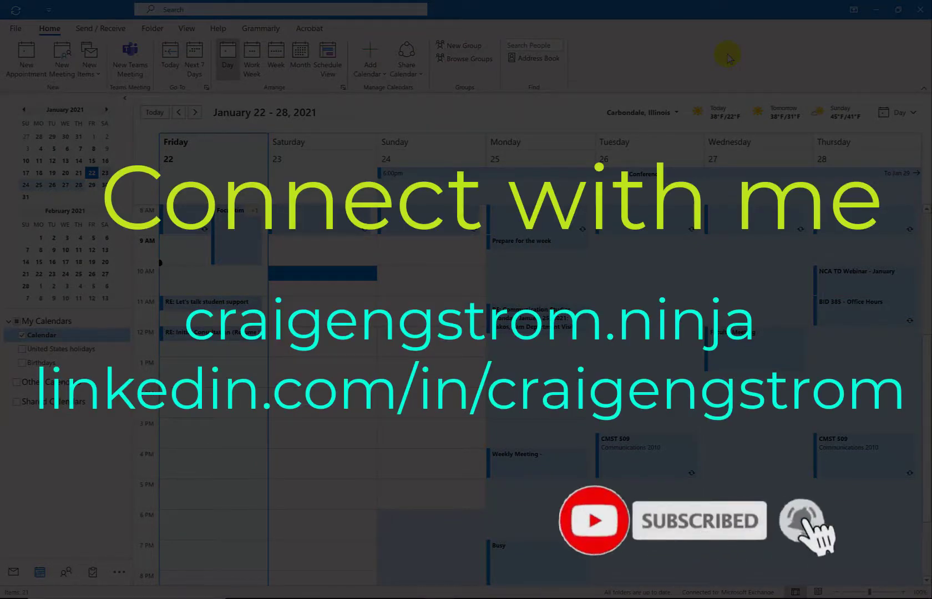